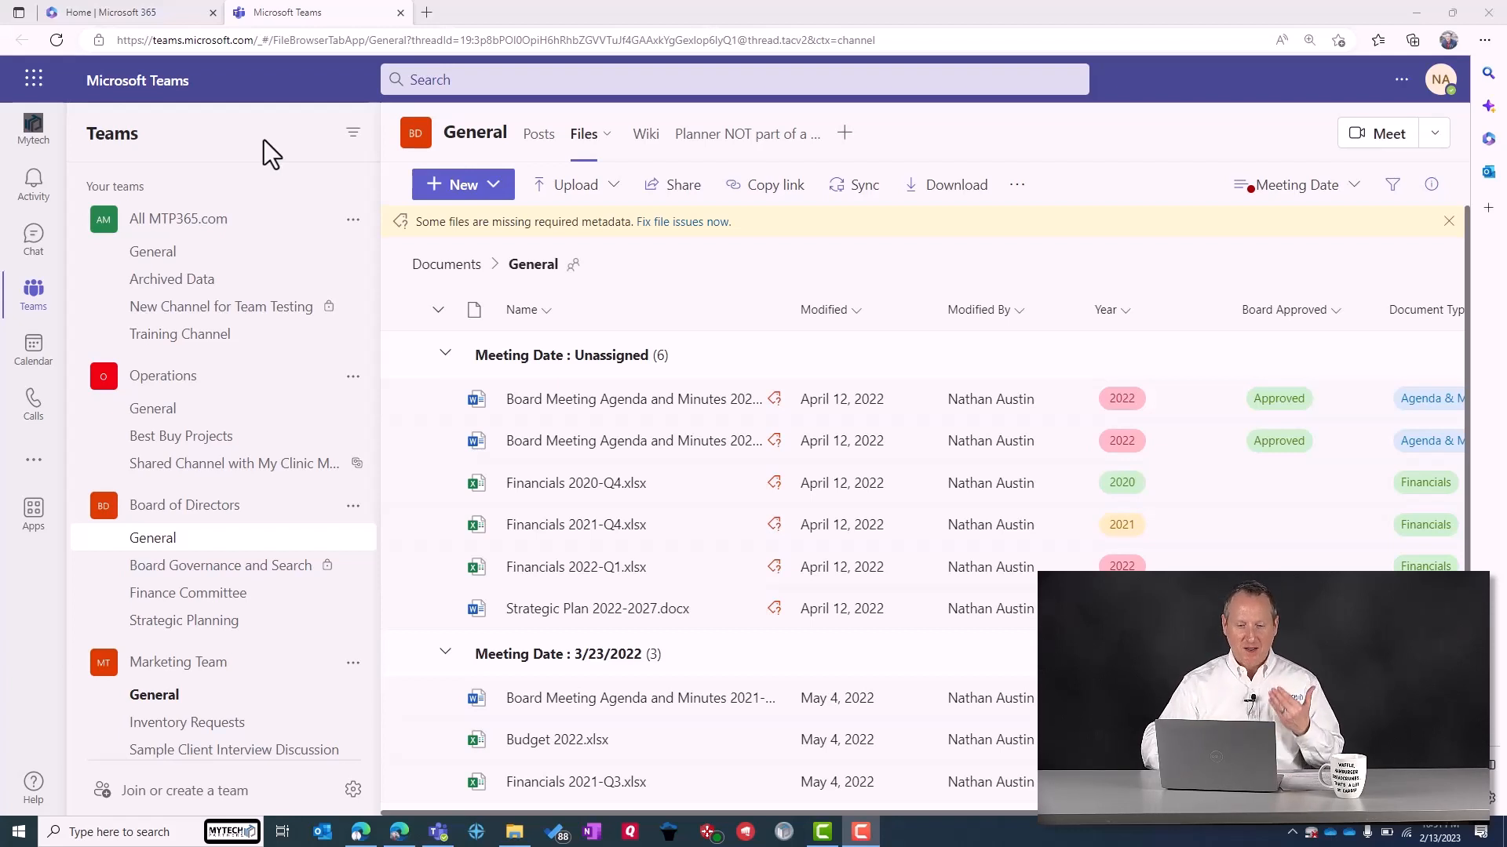
mouse_move(168, 110)
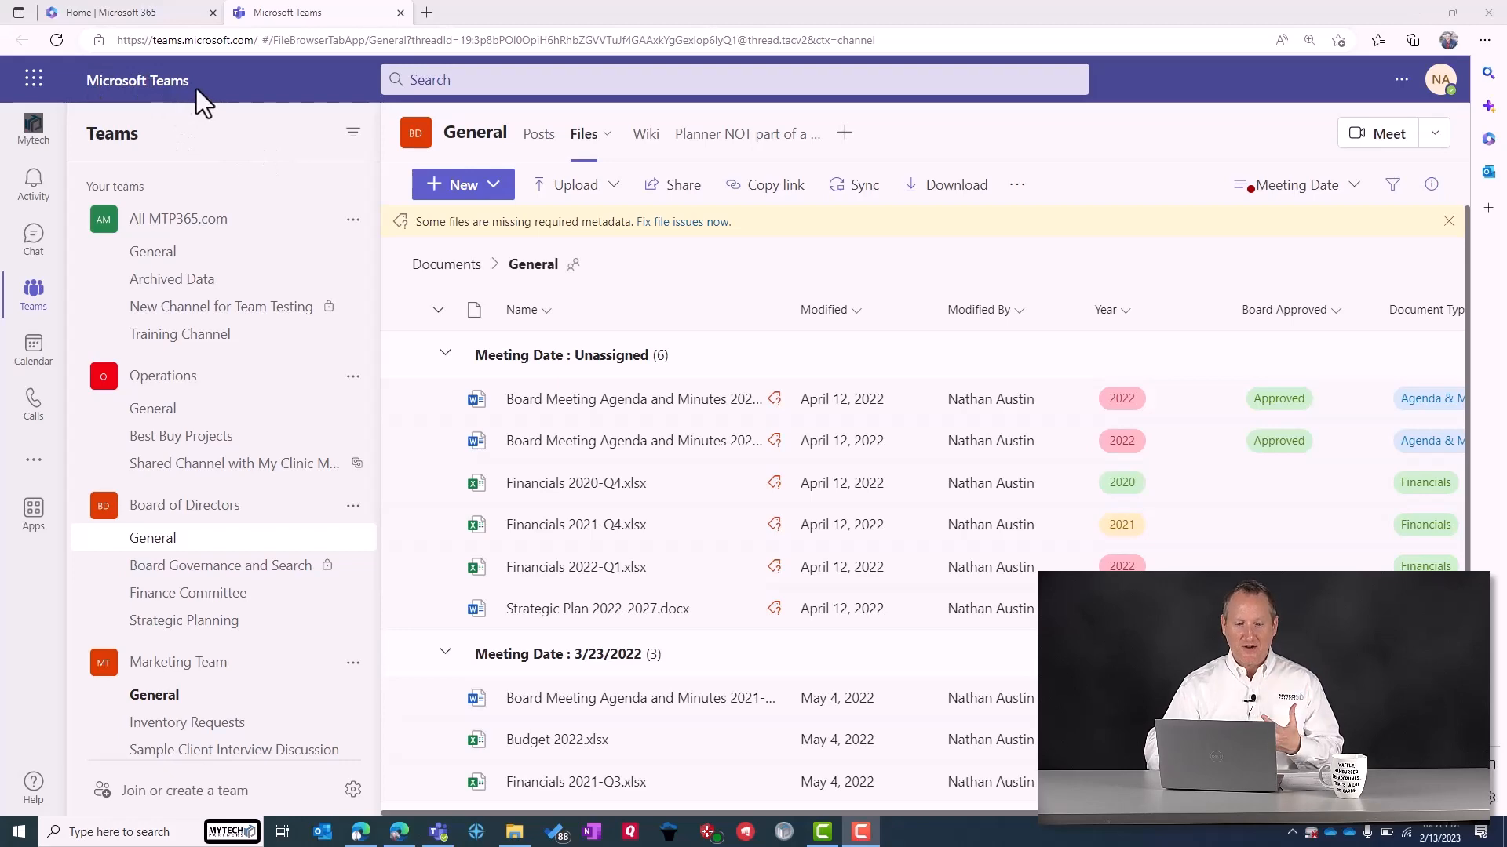
Switch to the Home | Microsoft 365 browser tab to show the Microsoft 365 home page.
left_click(115, 12)
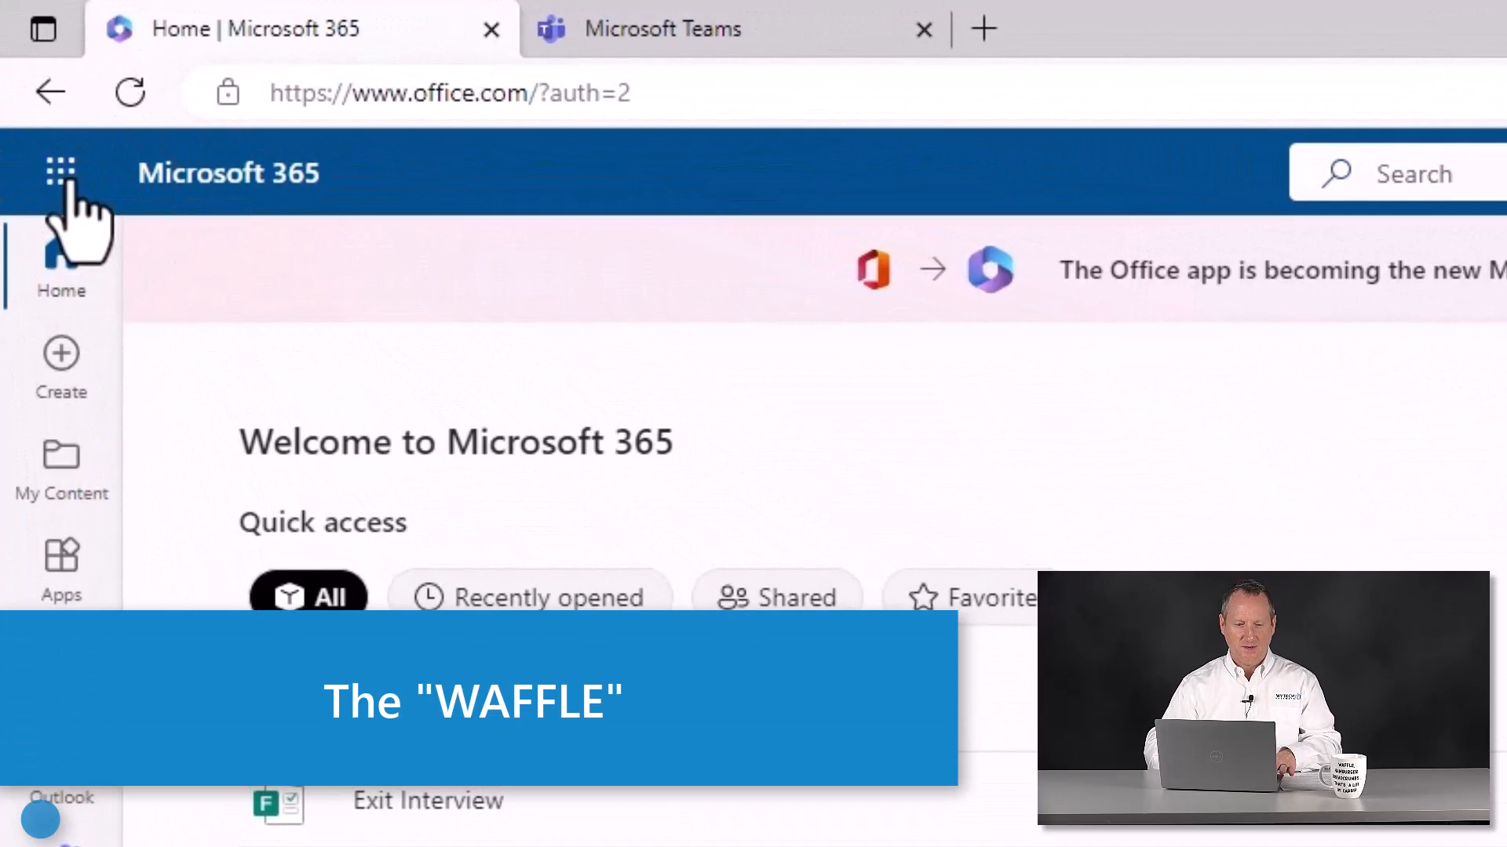
left_click(663, 29)
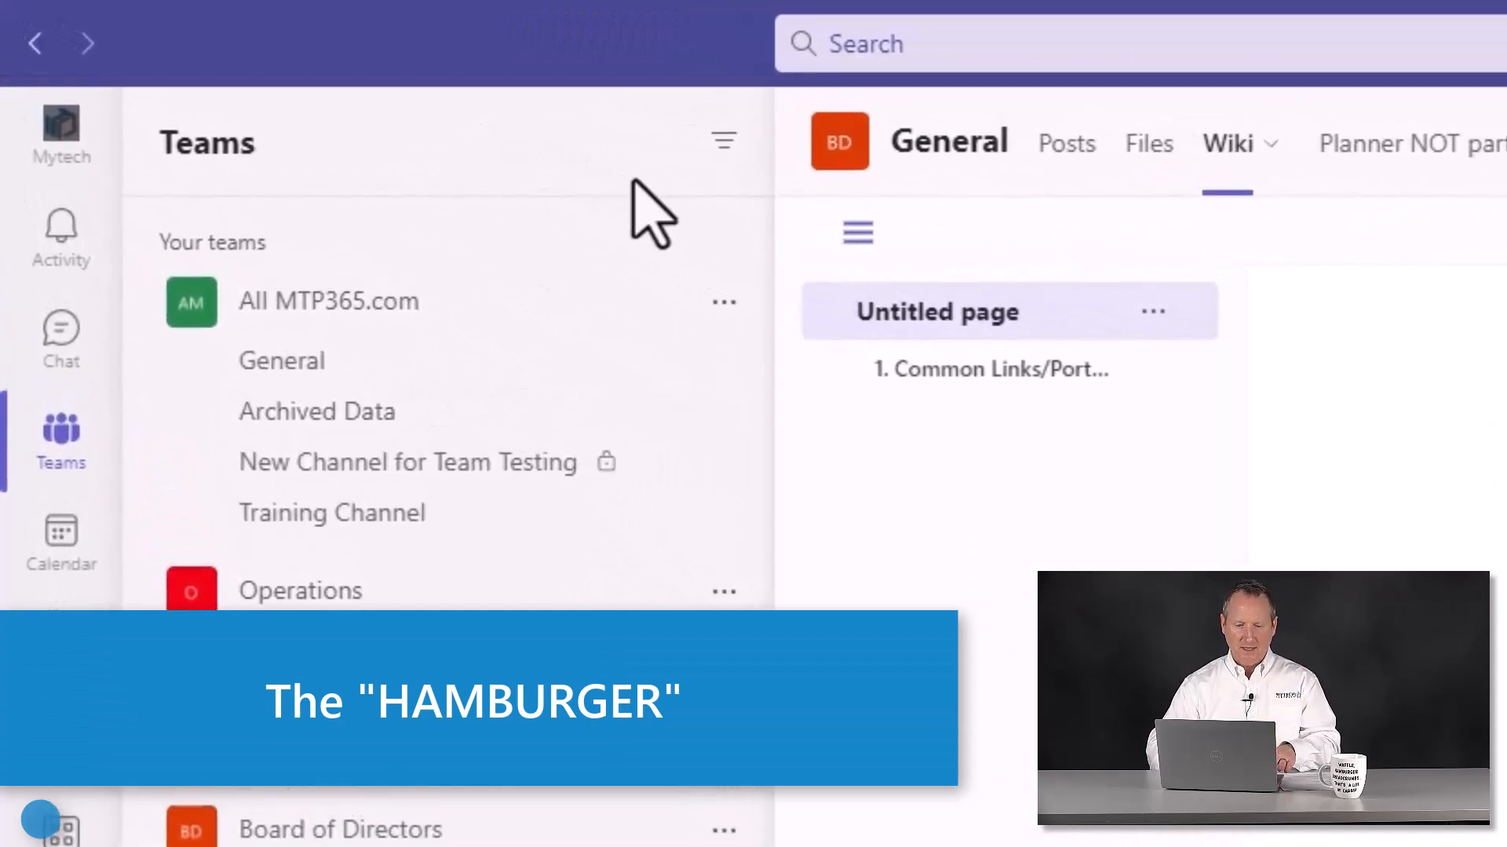
mouse_move(745, 226)
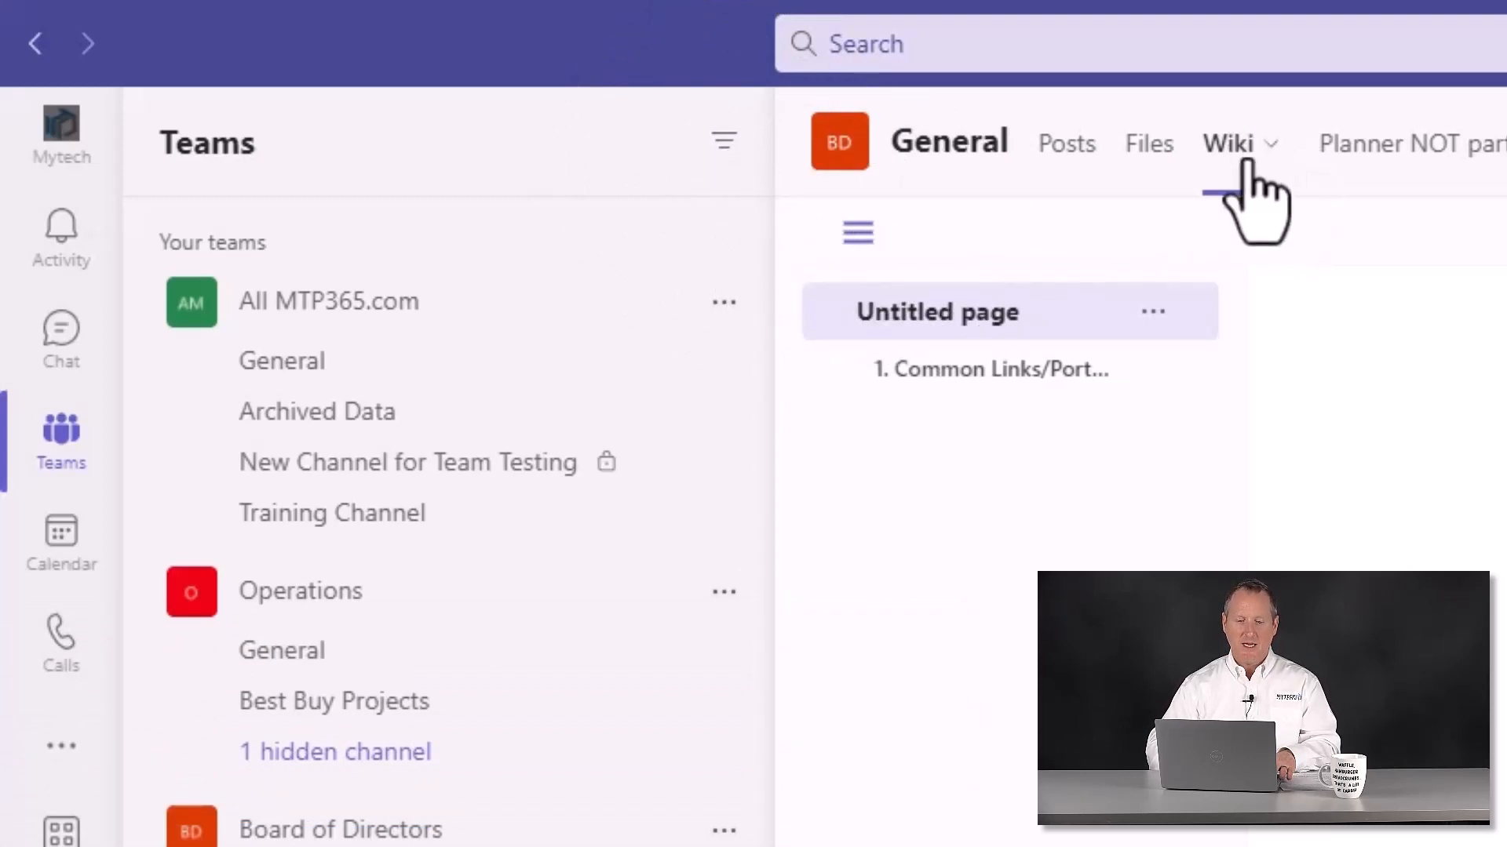
left_click(1228, 143)
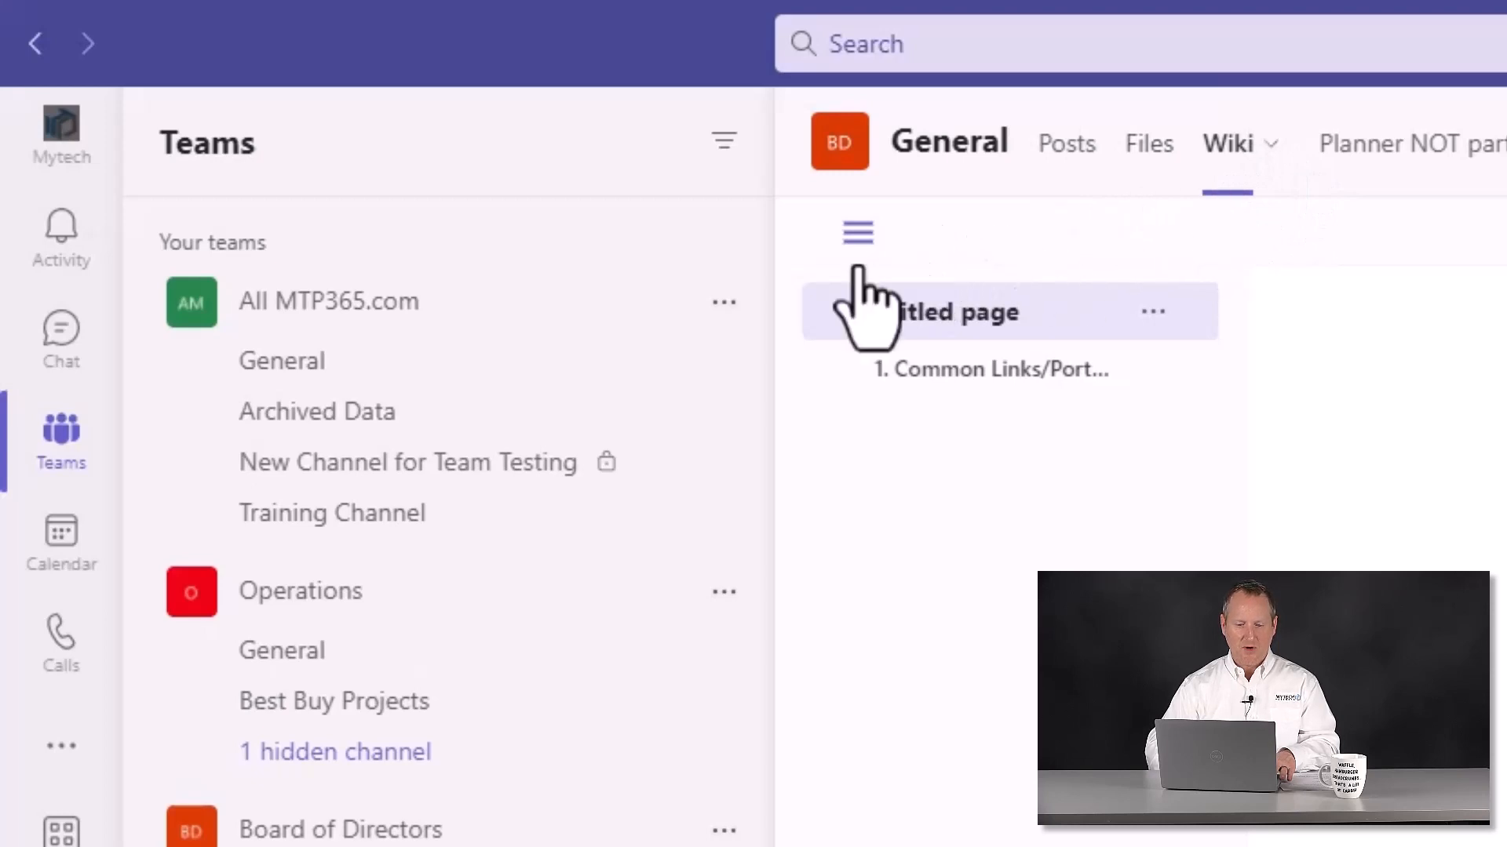
mouse_move(723, 141)
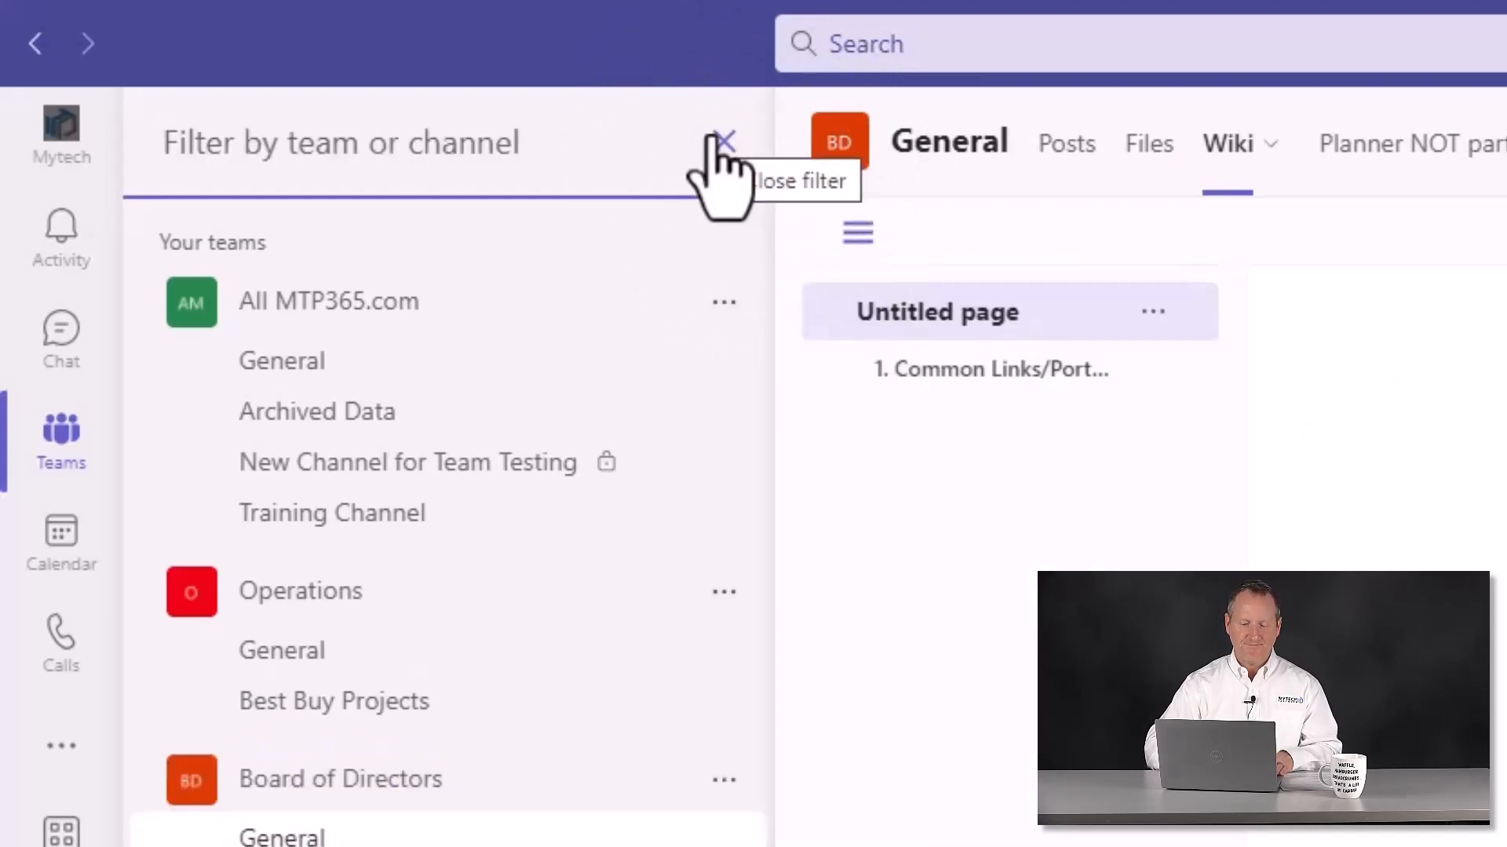
left_click(724, 142)
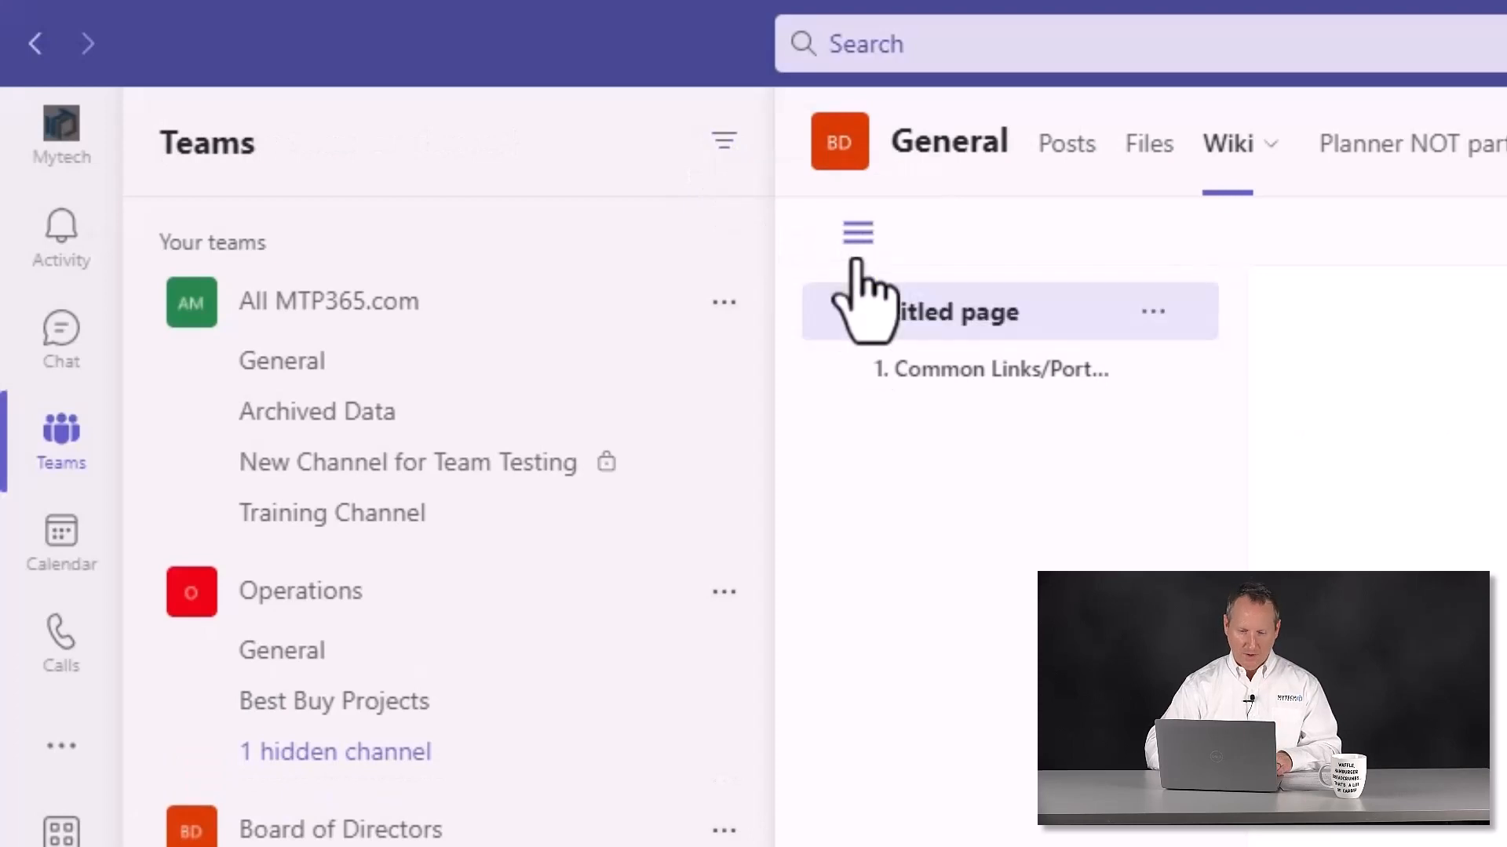
mouse_move(745, 259)
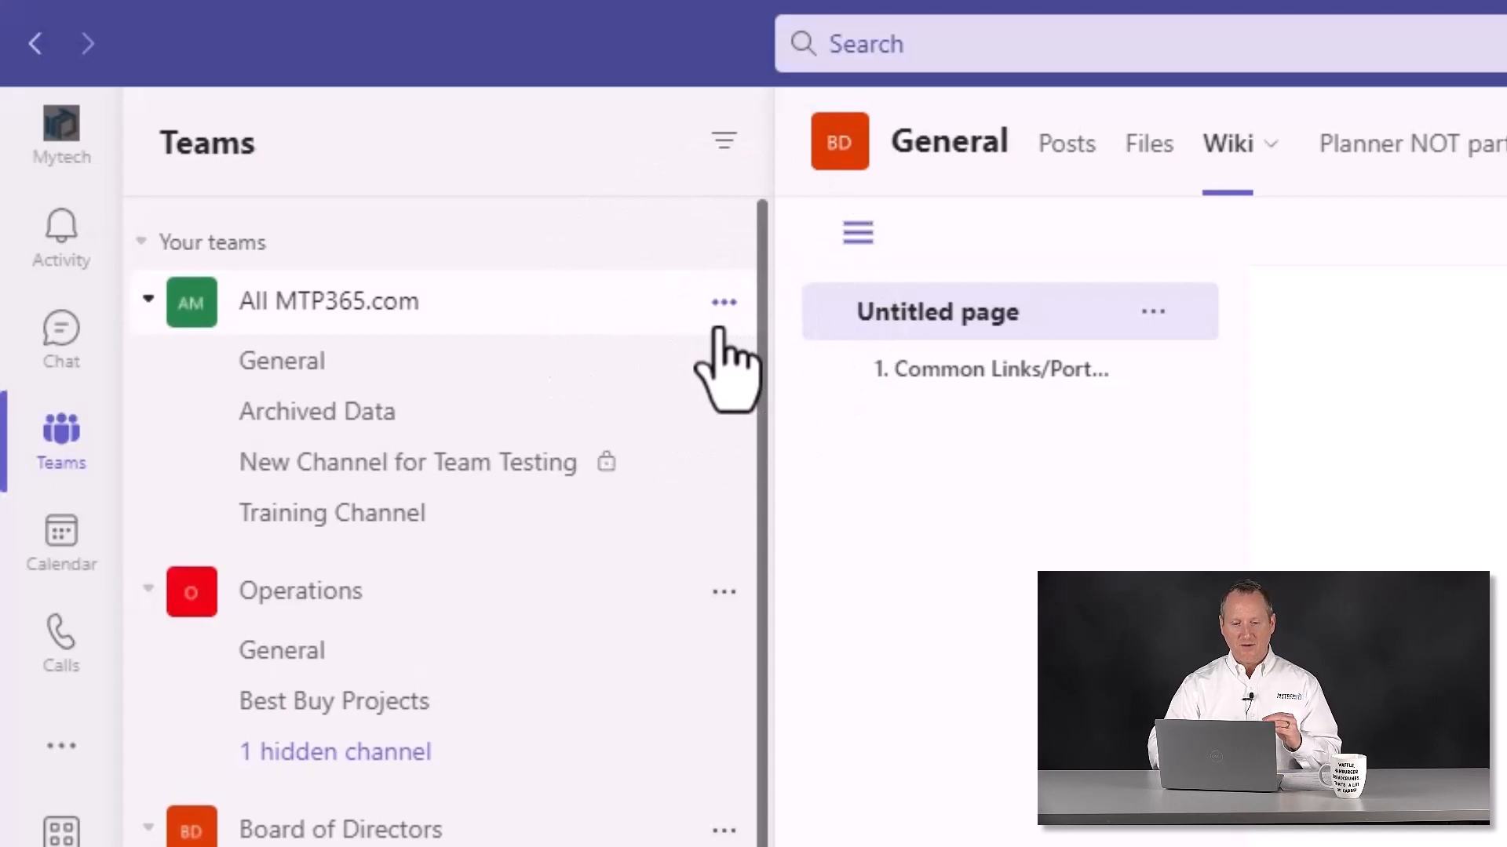
mouse_move(611, 249)
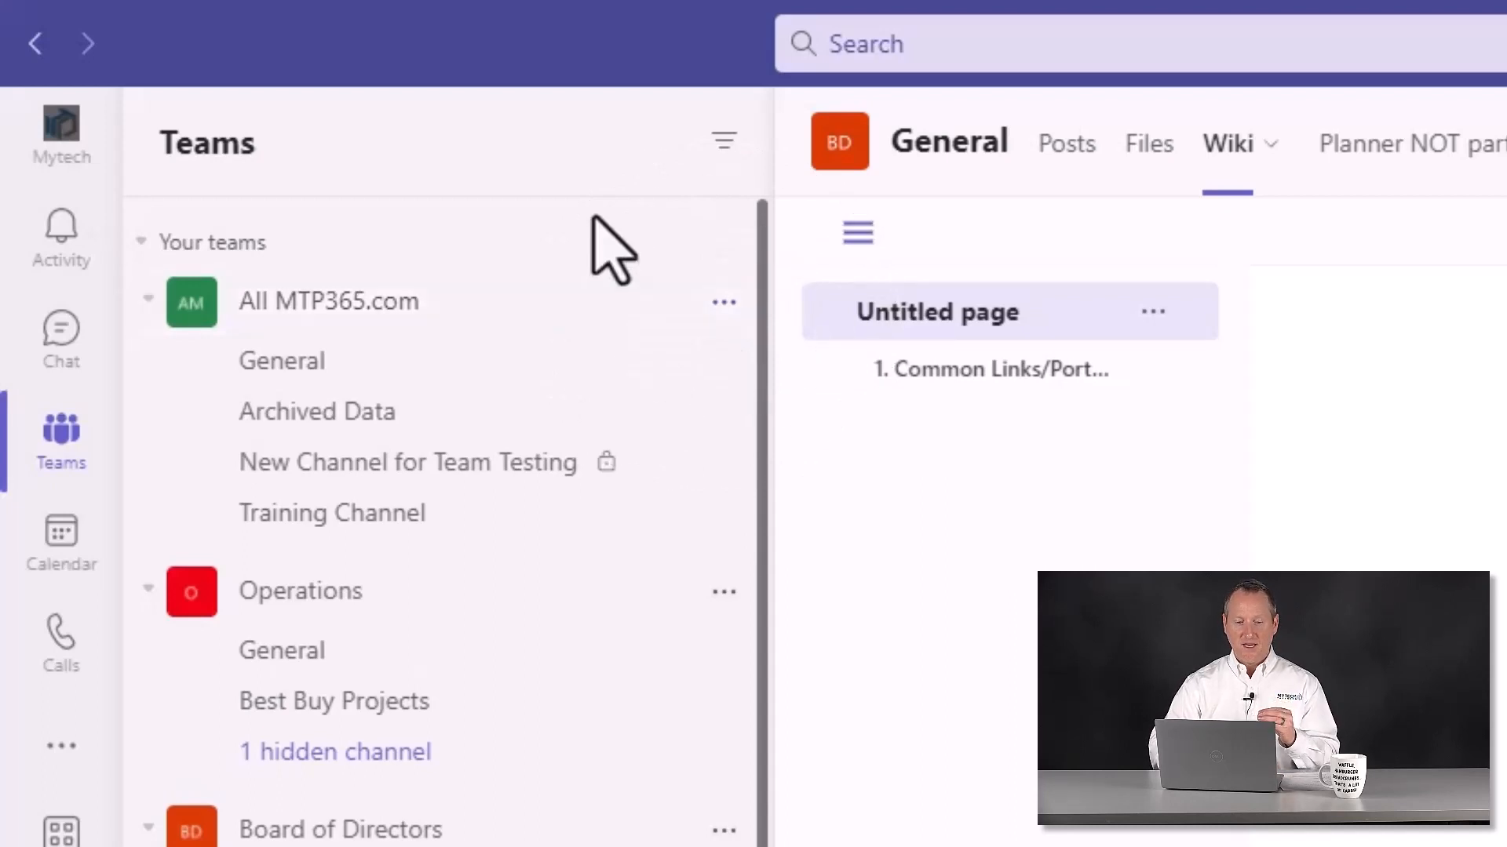
mouse_move(724, 302)
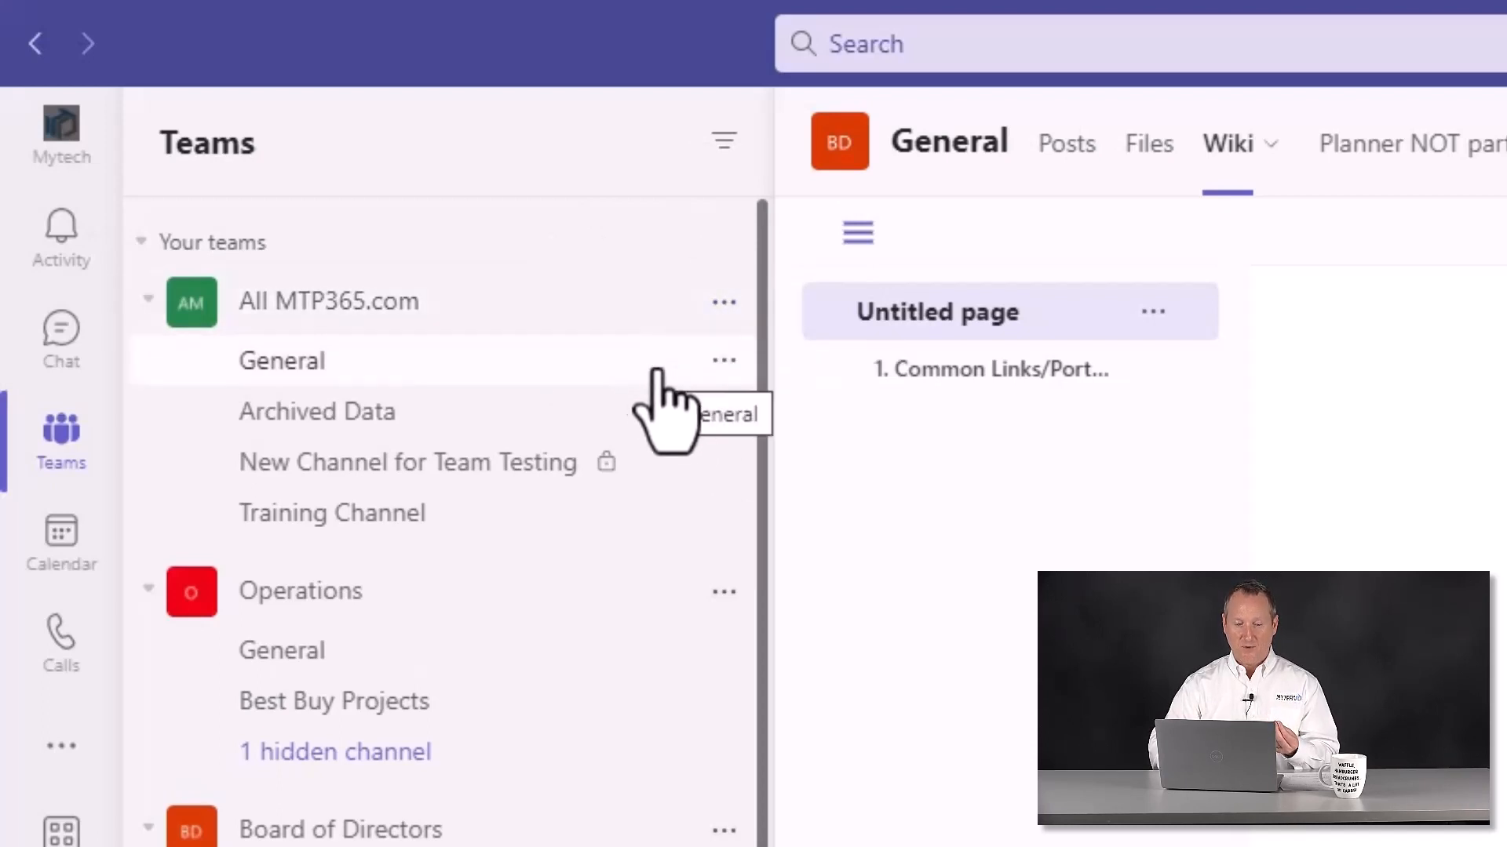
mouse_move(659, 398)
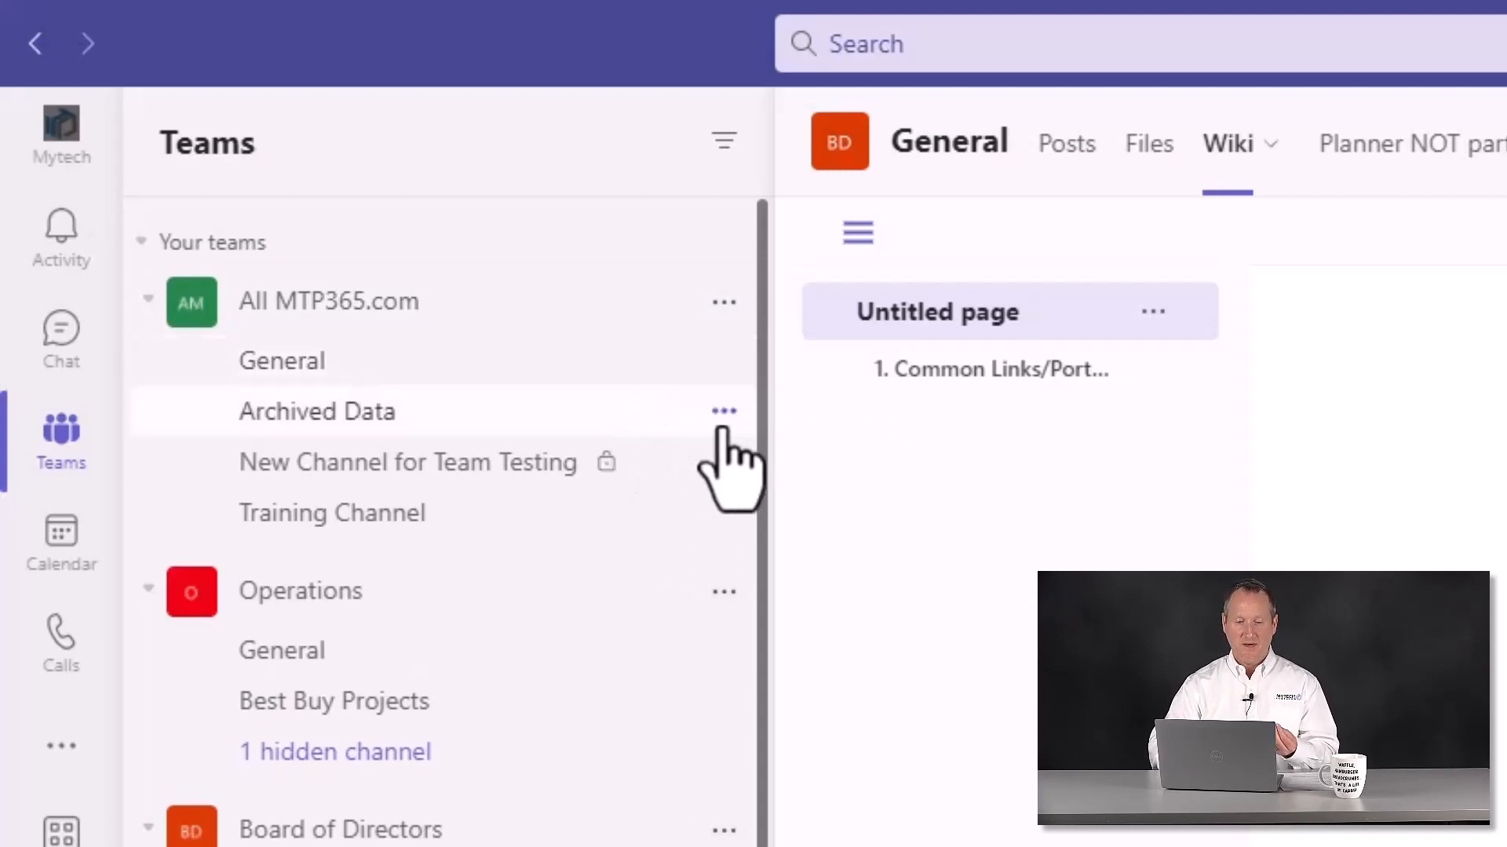
mouse_move(403, 538)
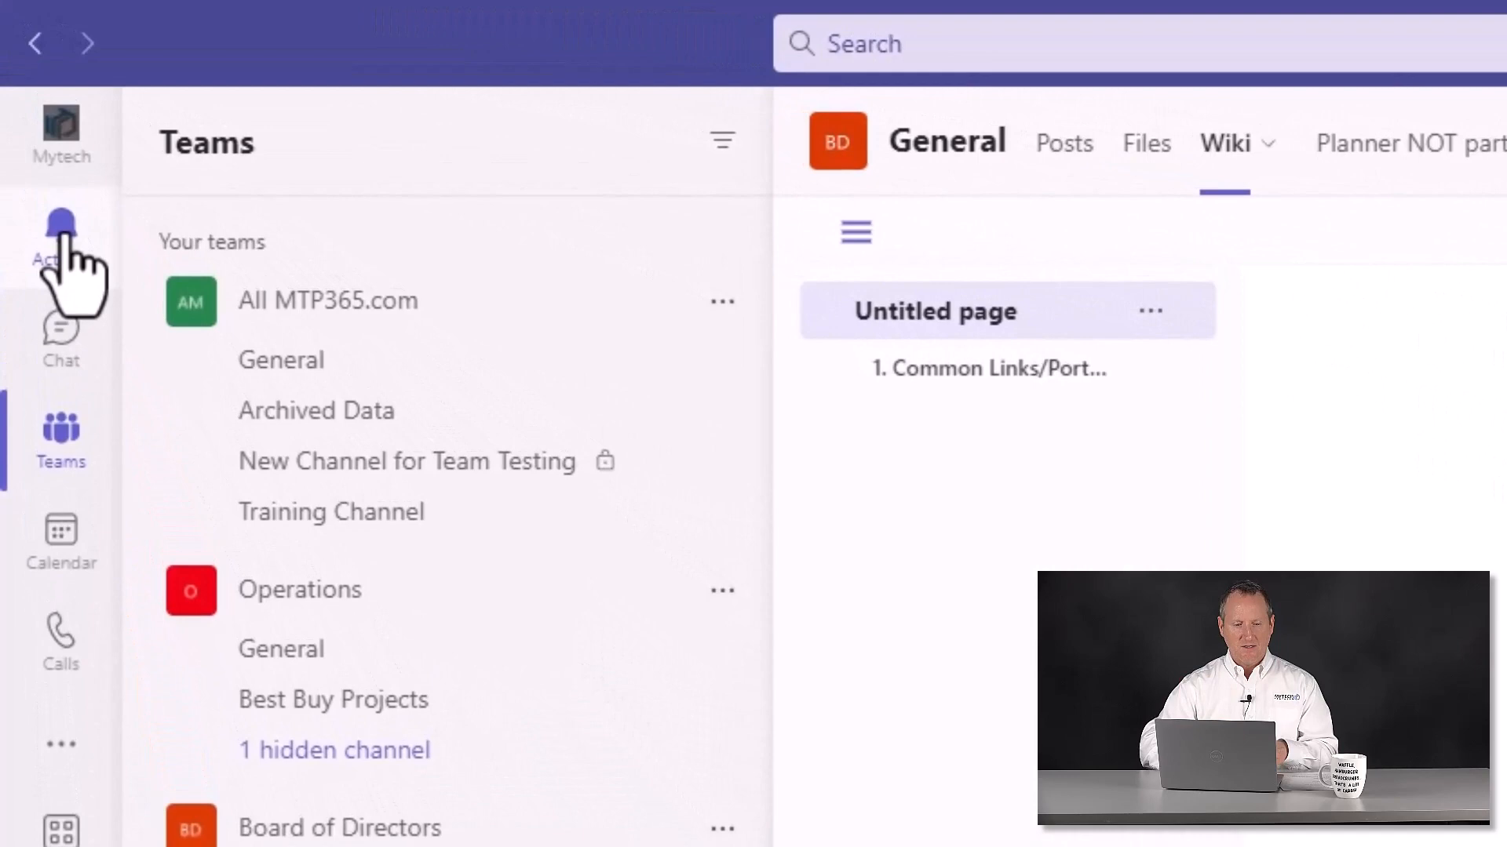
Go to the Activity section in the left rail for recent notifications.
left_click(59, 226)
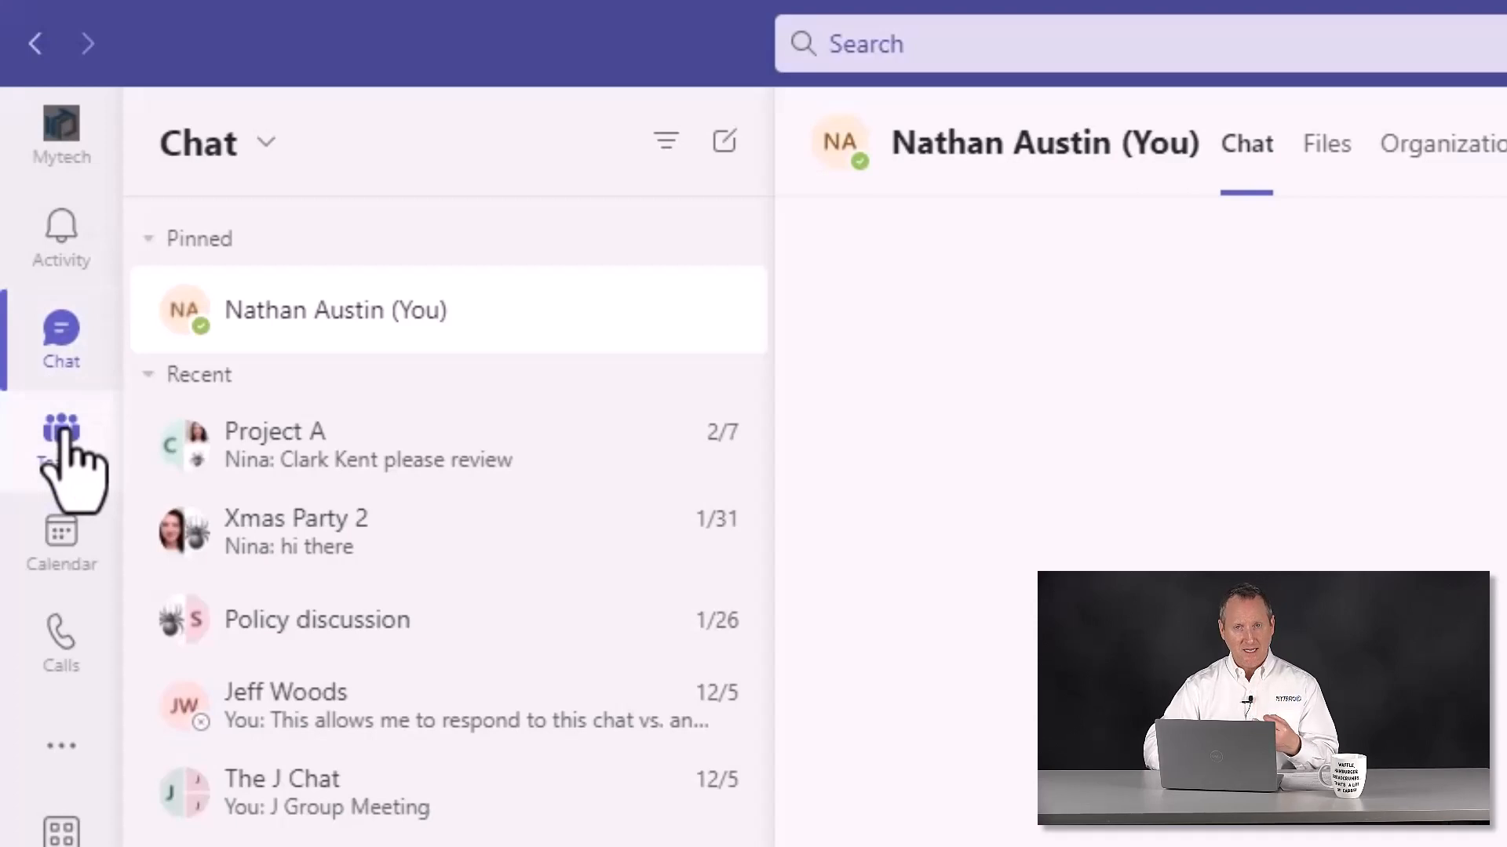
left_click(59, 437)
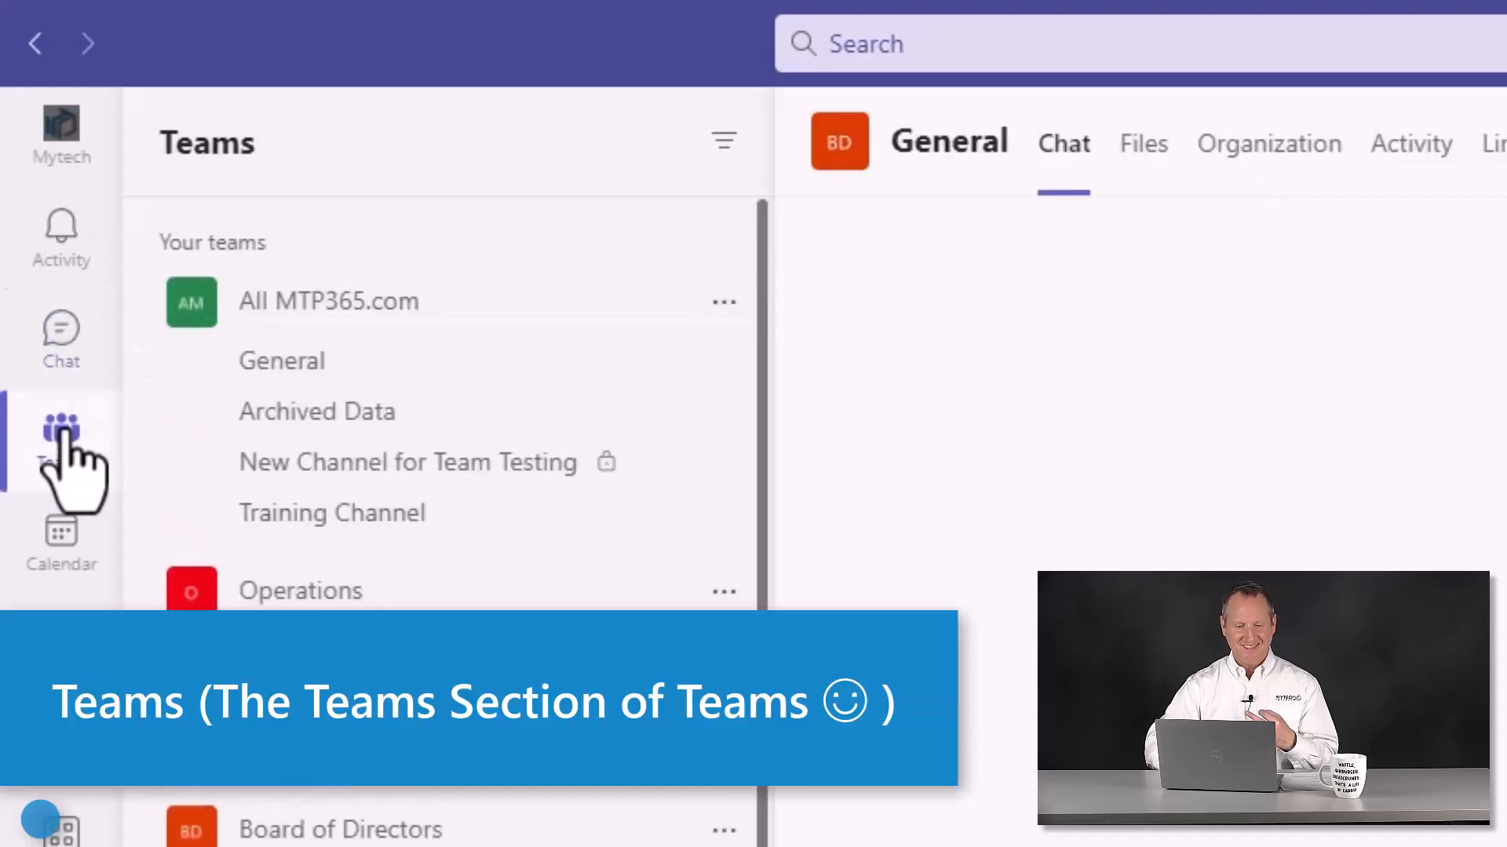
left_click(1225, 143)
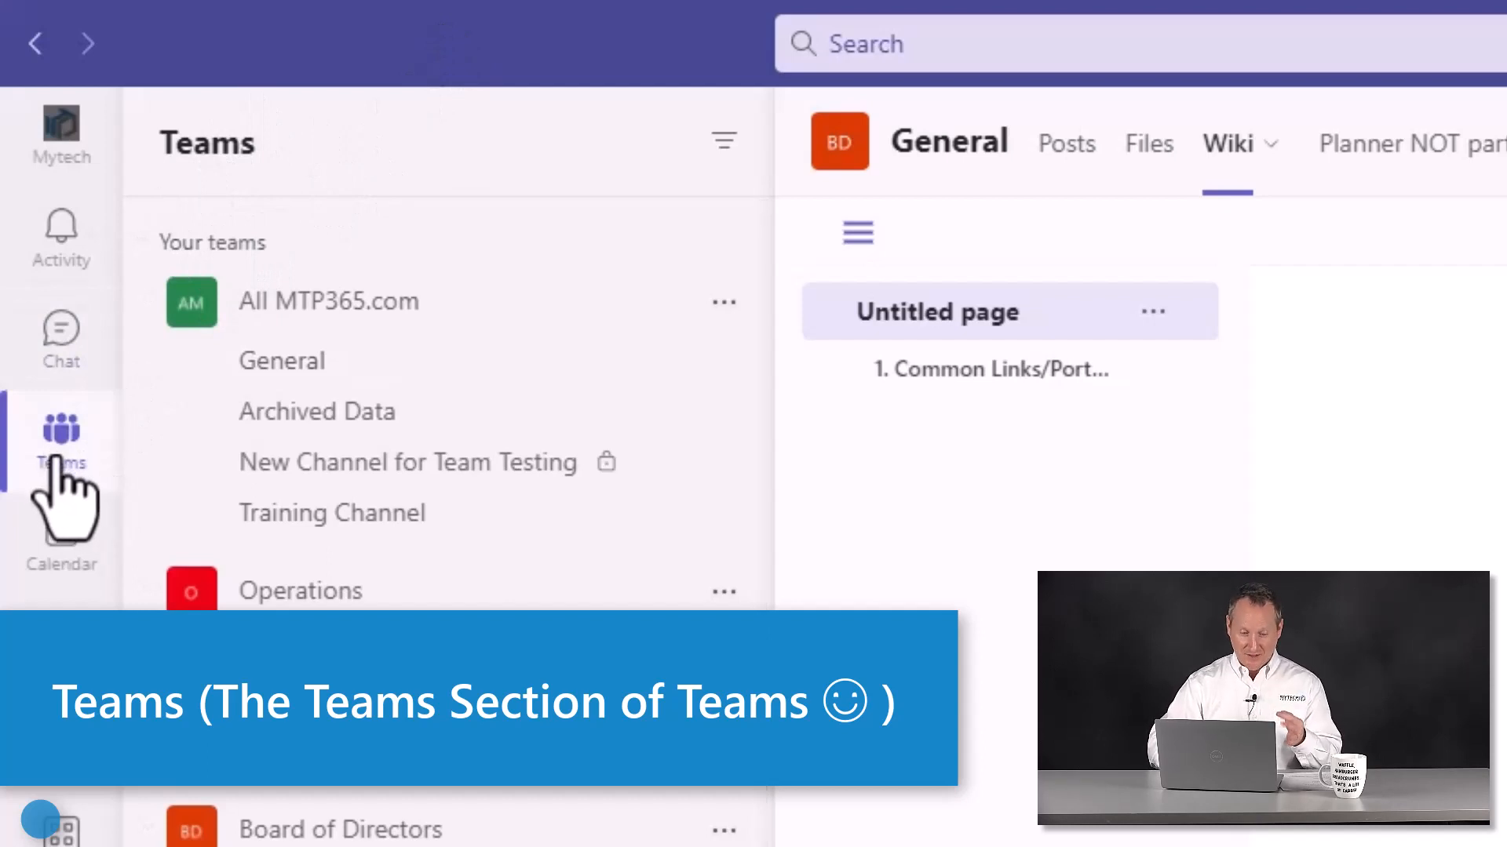
mouse_move(144, 452)
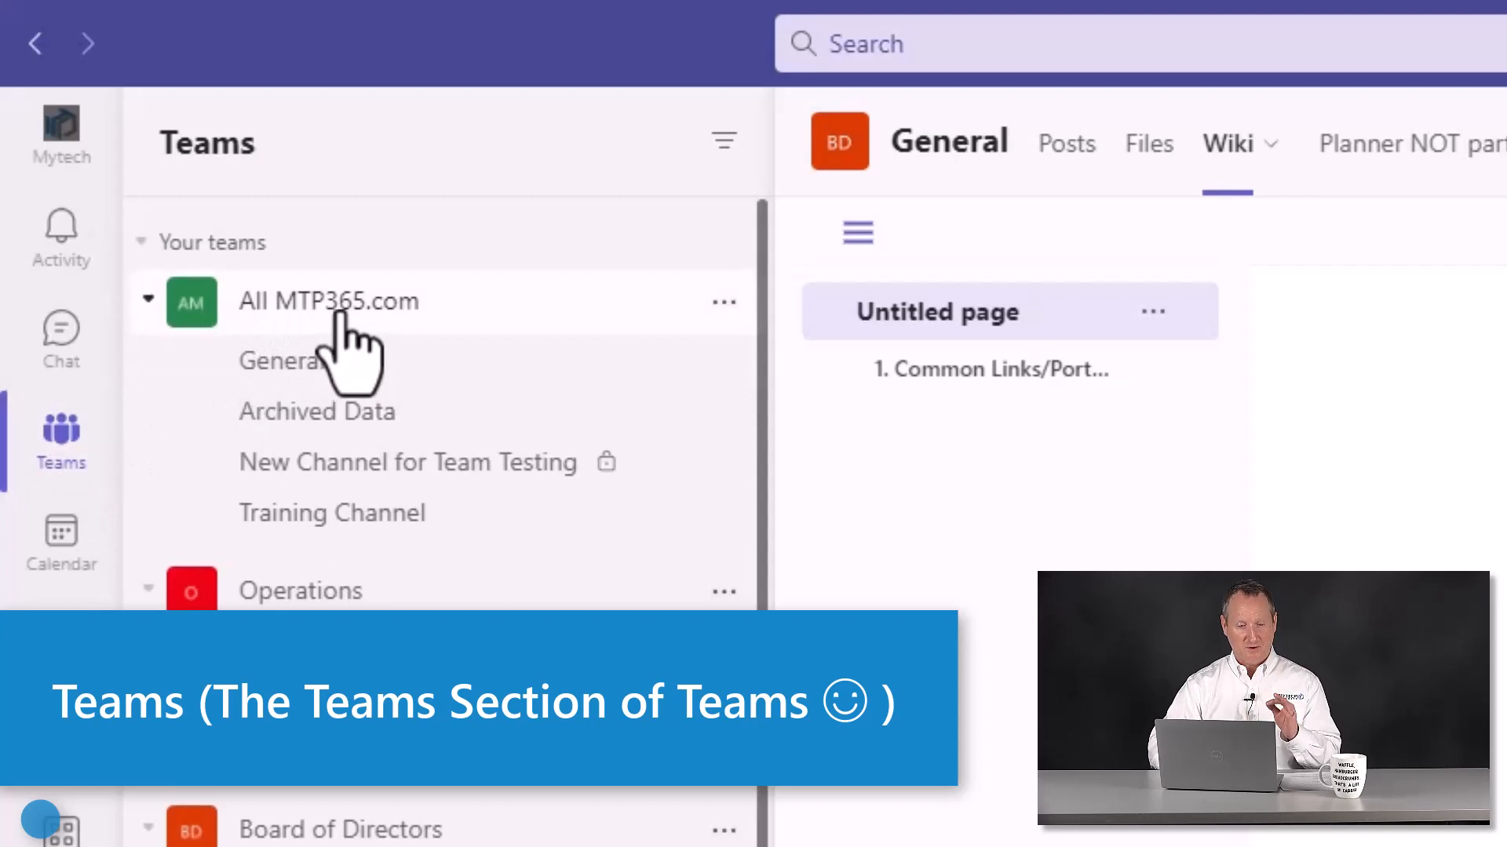
left_click(148, 586)
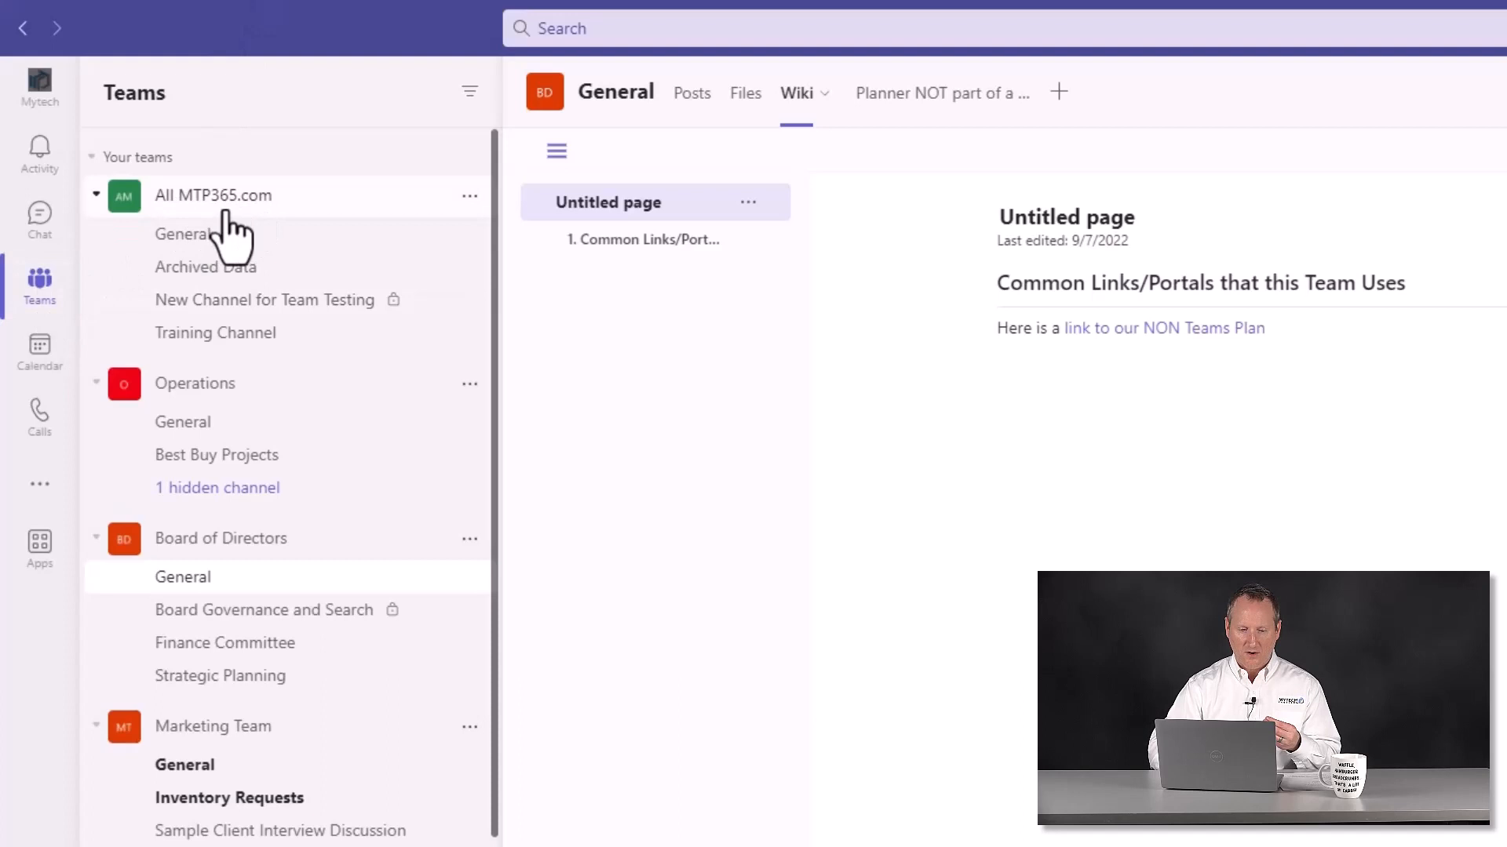
mouse_move(153, 375)
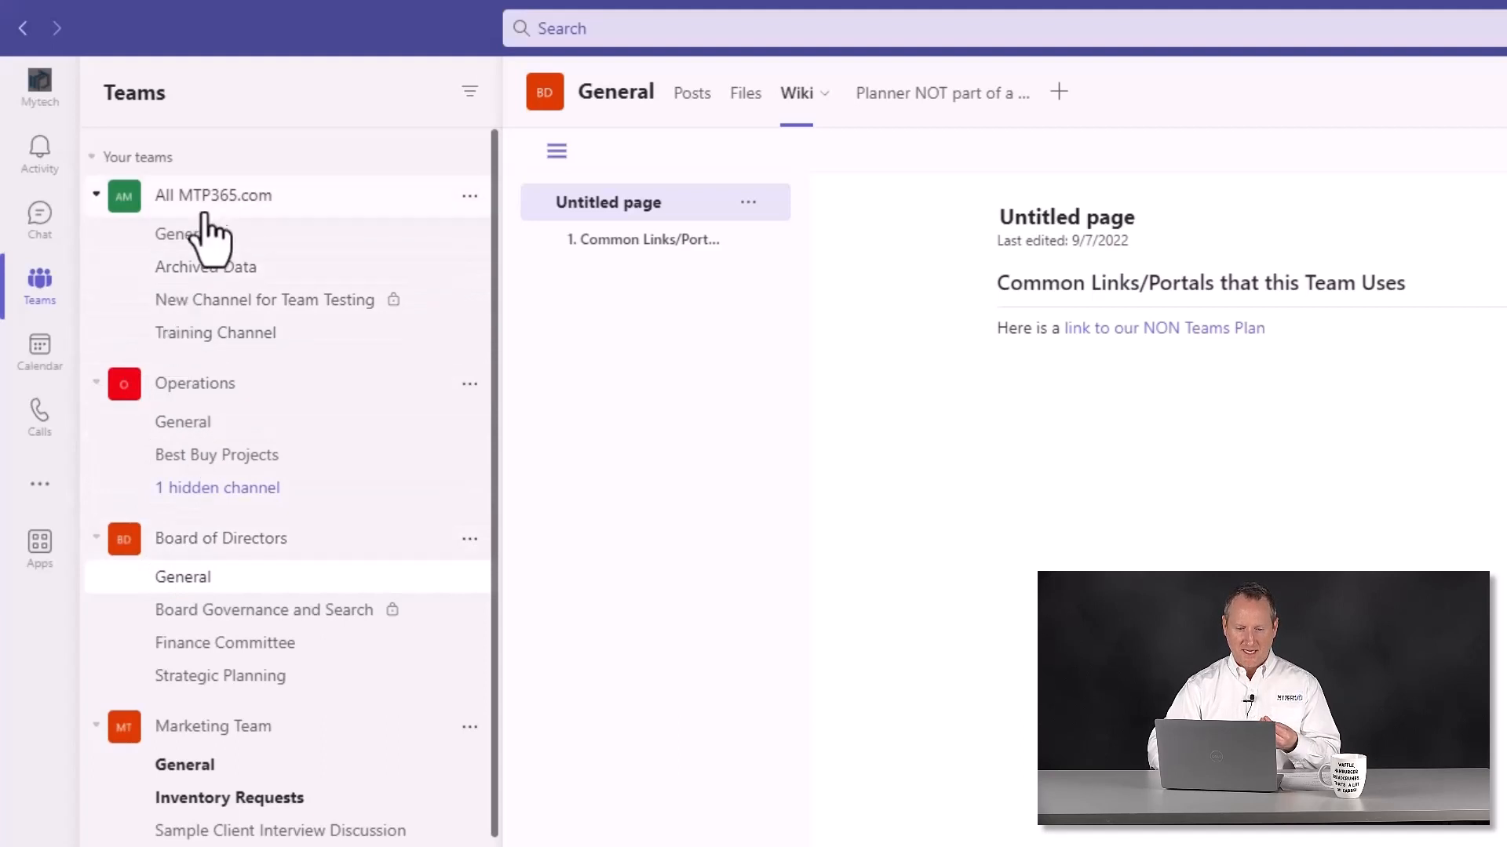
mouse_move(215, 332)
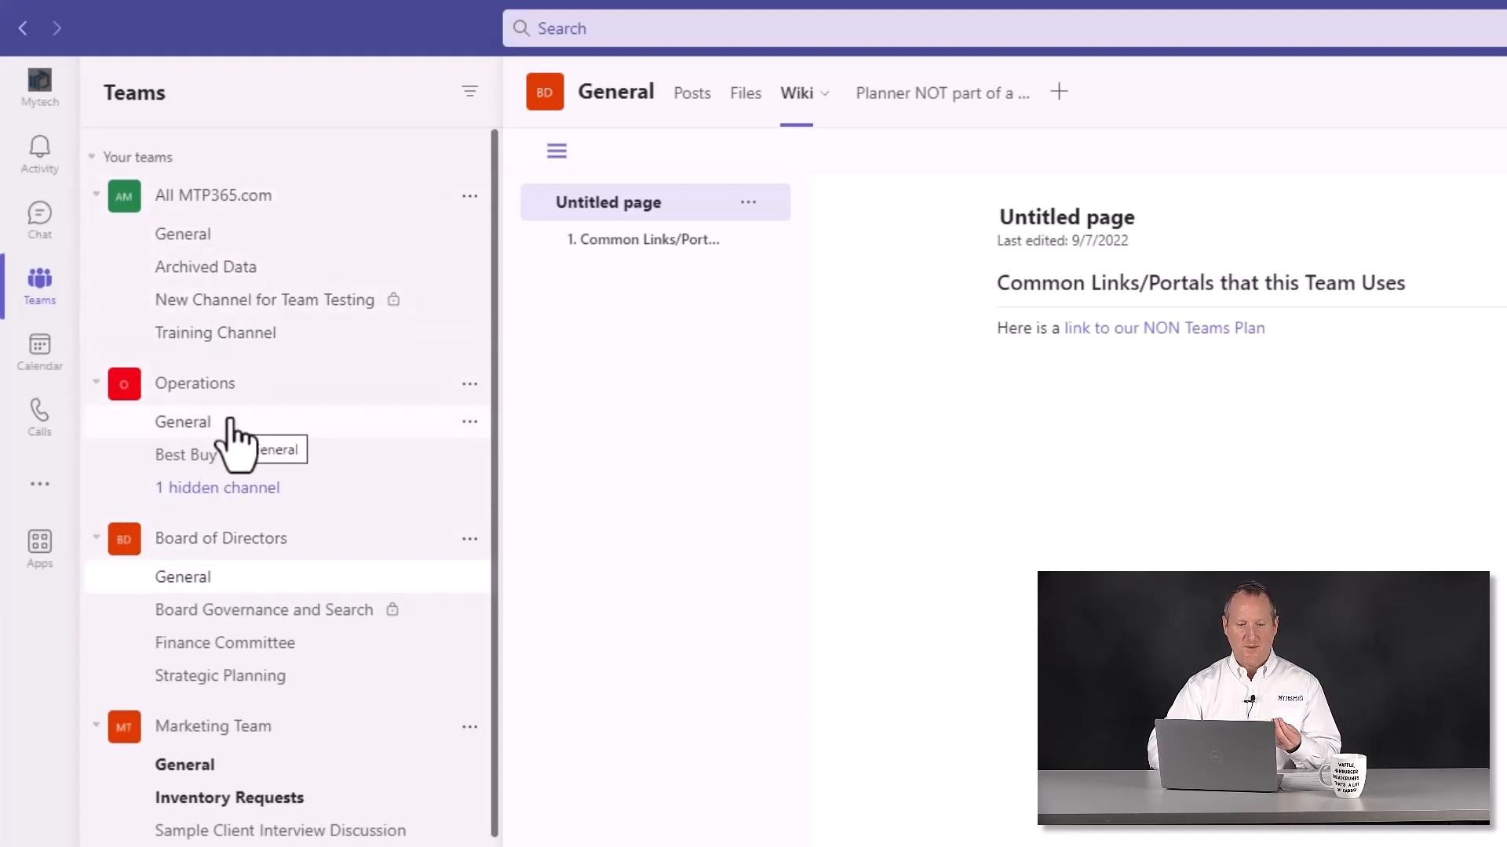
mouse_move(264, 611)
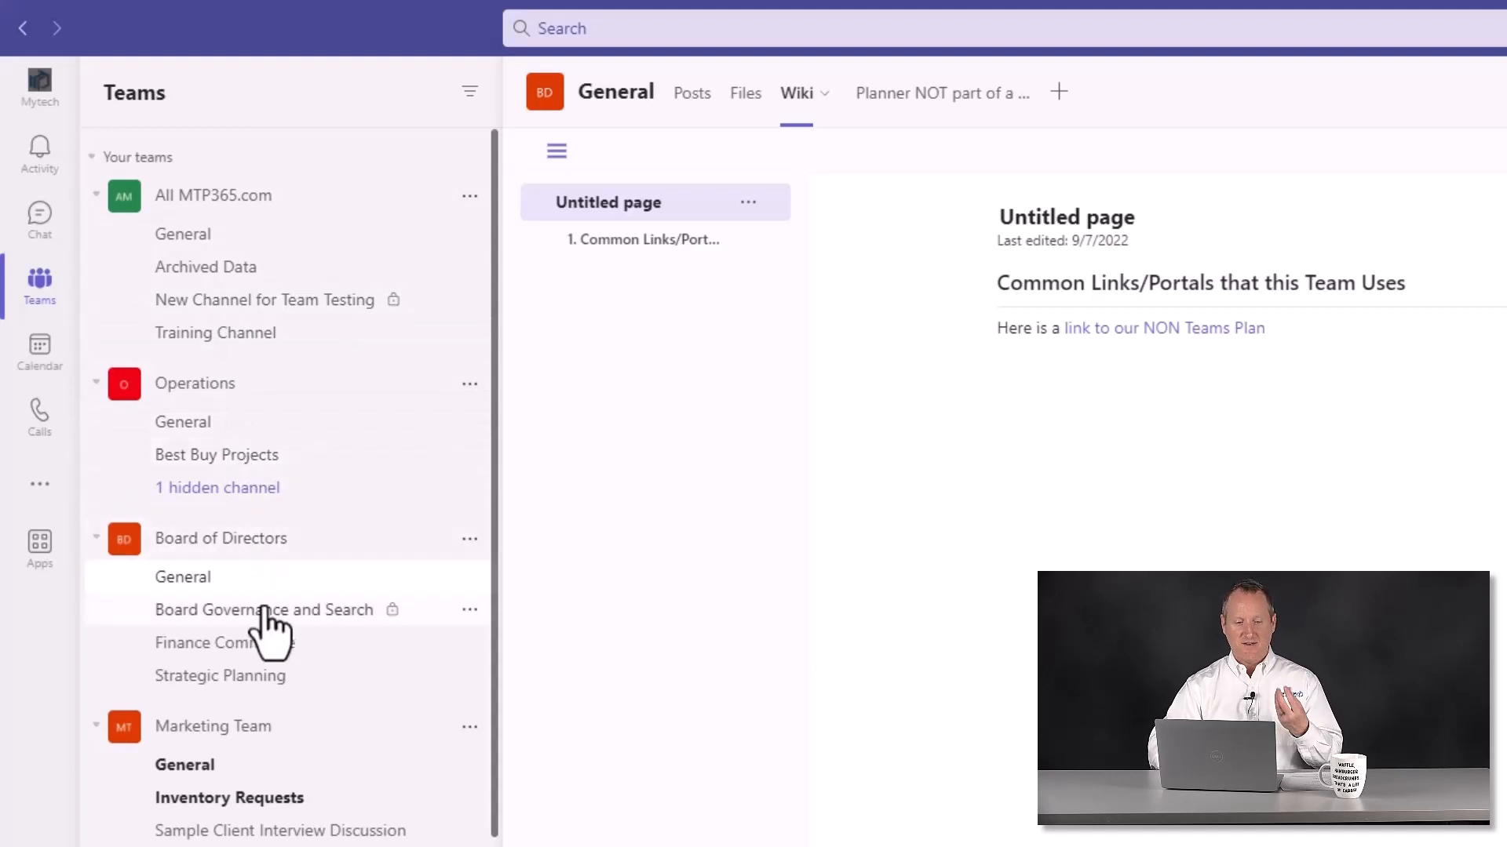
mouse_move(264, 610)
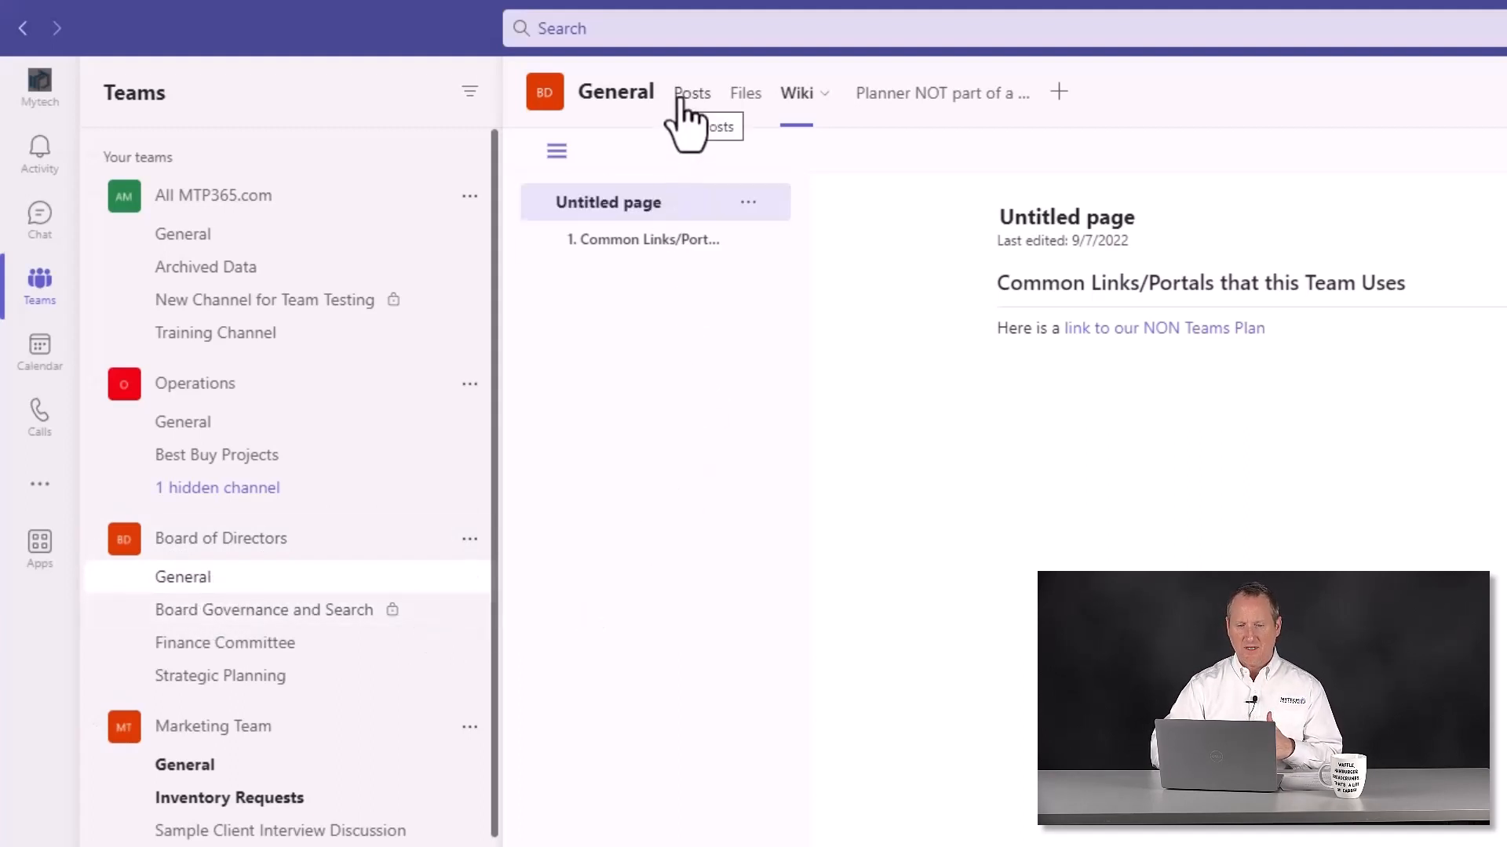
Show the Board of Directors General channel's Posts tab with its board meeting conversations.
left_click(690, 93)
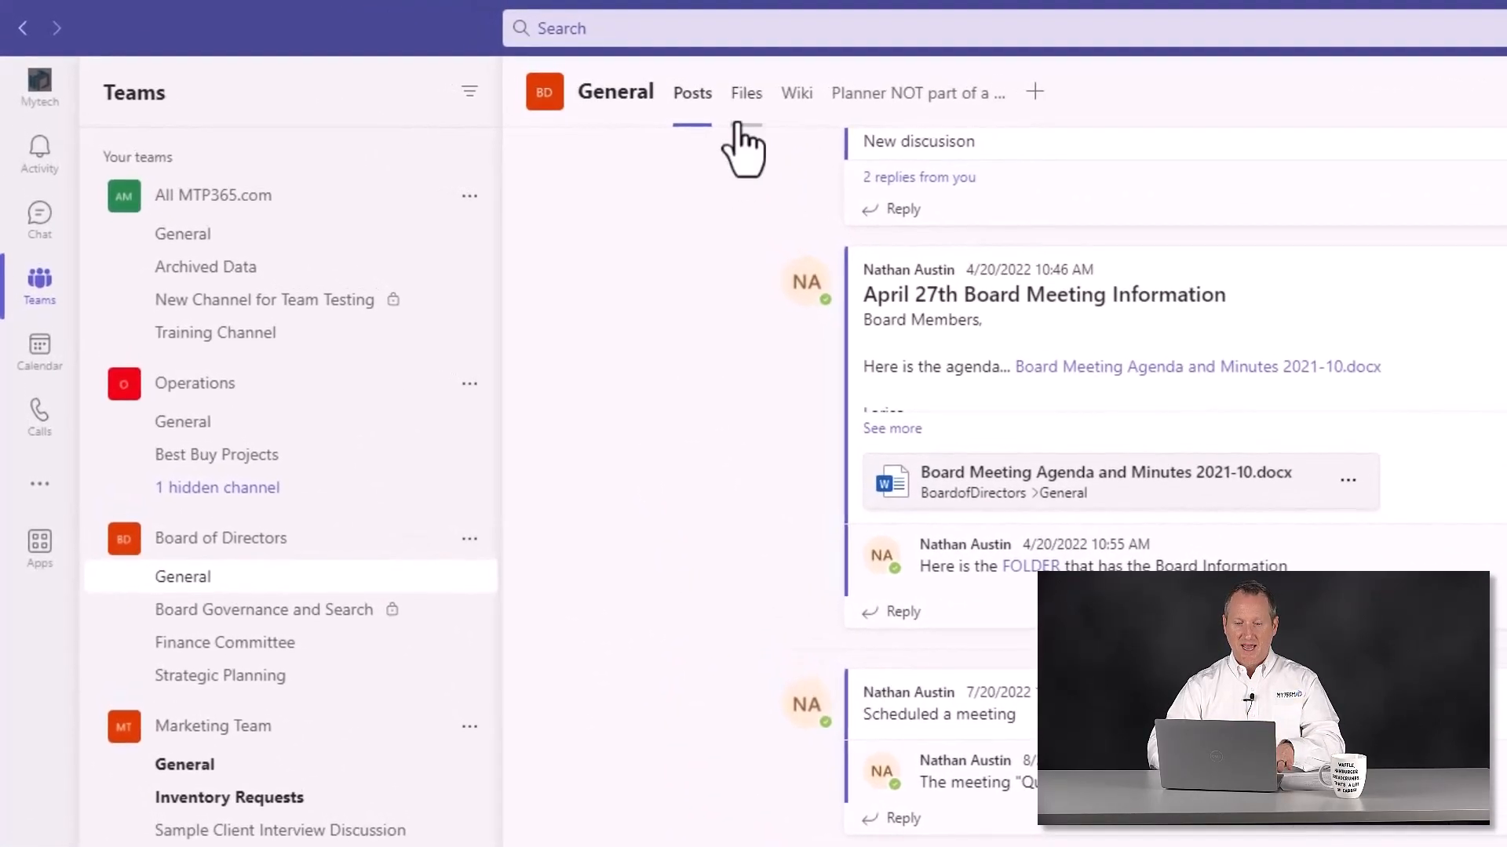
mouse_move(930, 115)
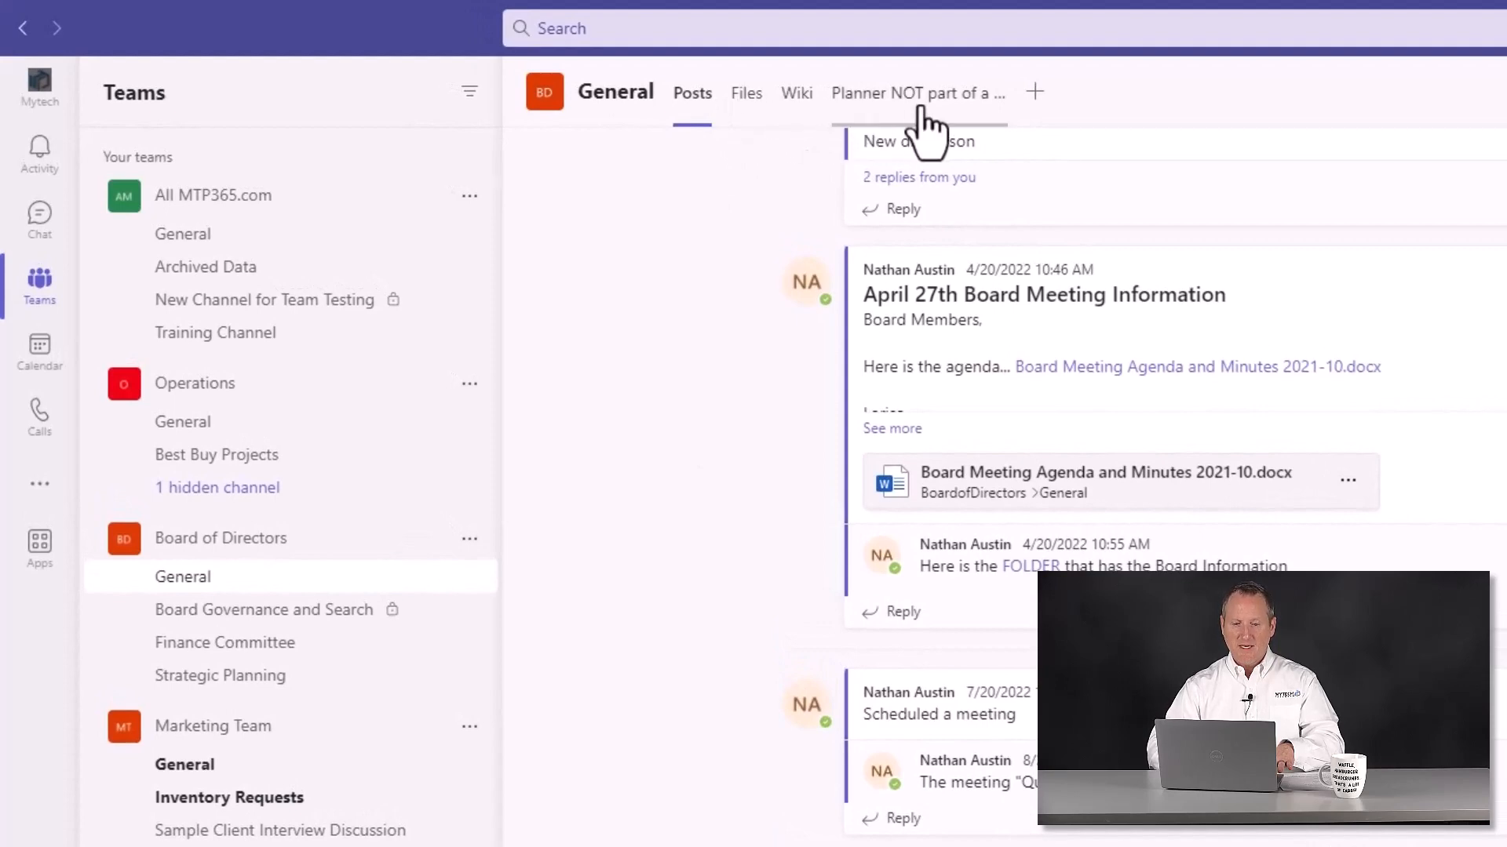
left_click(745, 92)
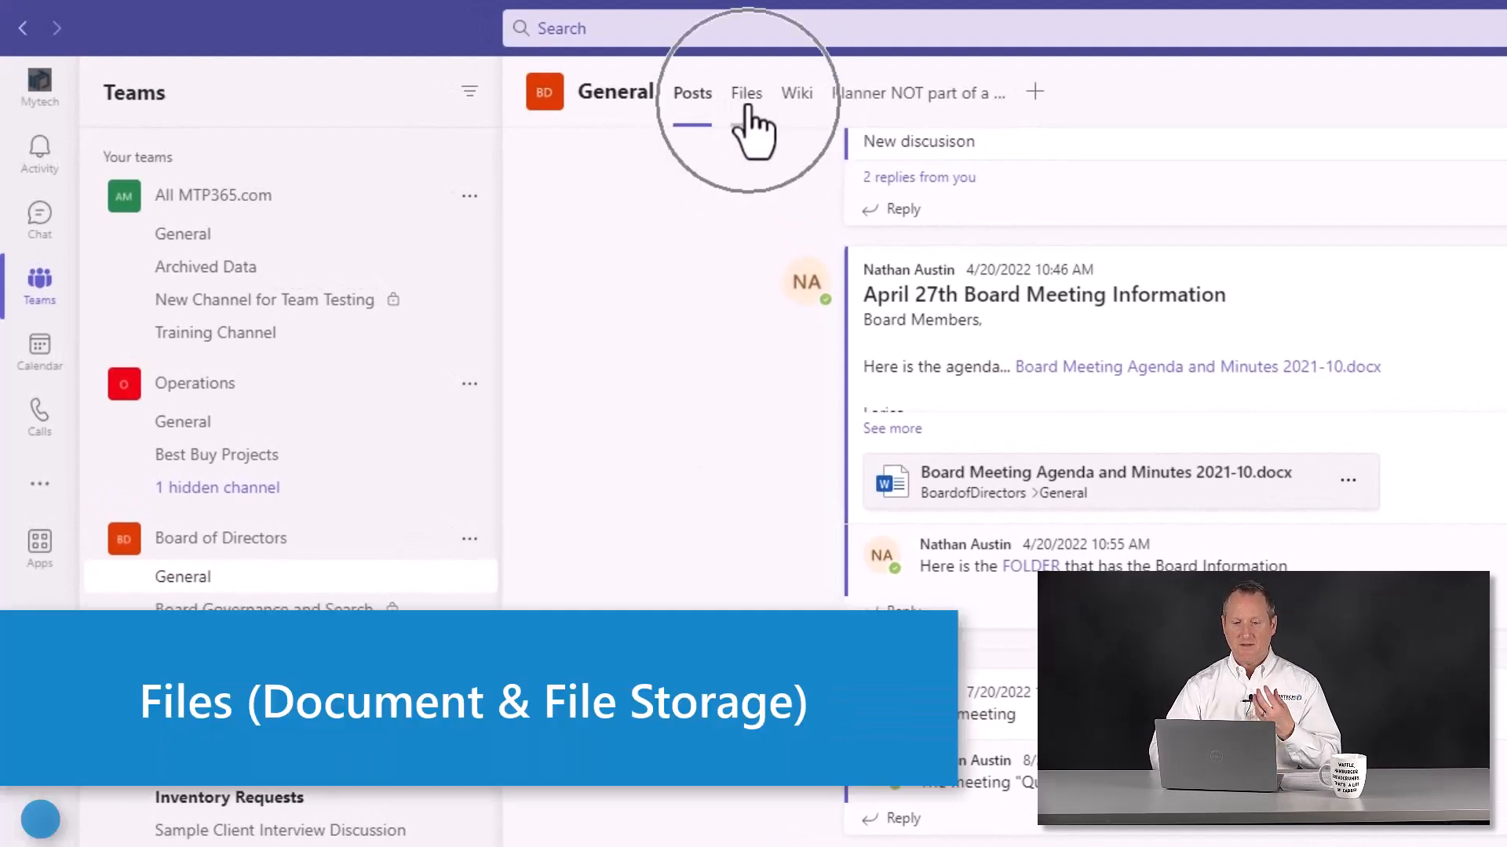
Show the General channel's Files tab listing board agendas, financials and strategic plans.
left_click(745, 93)
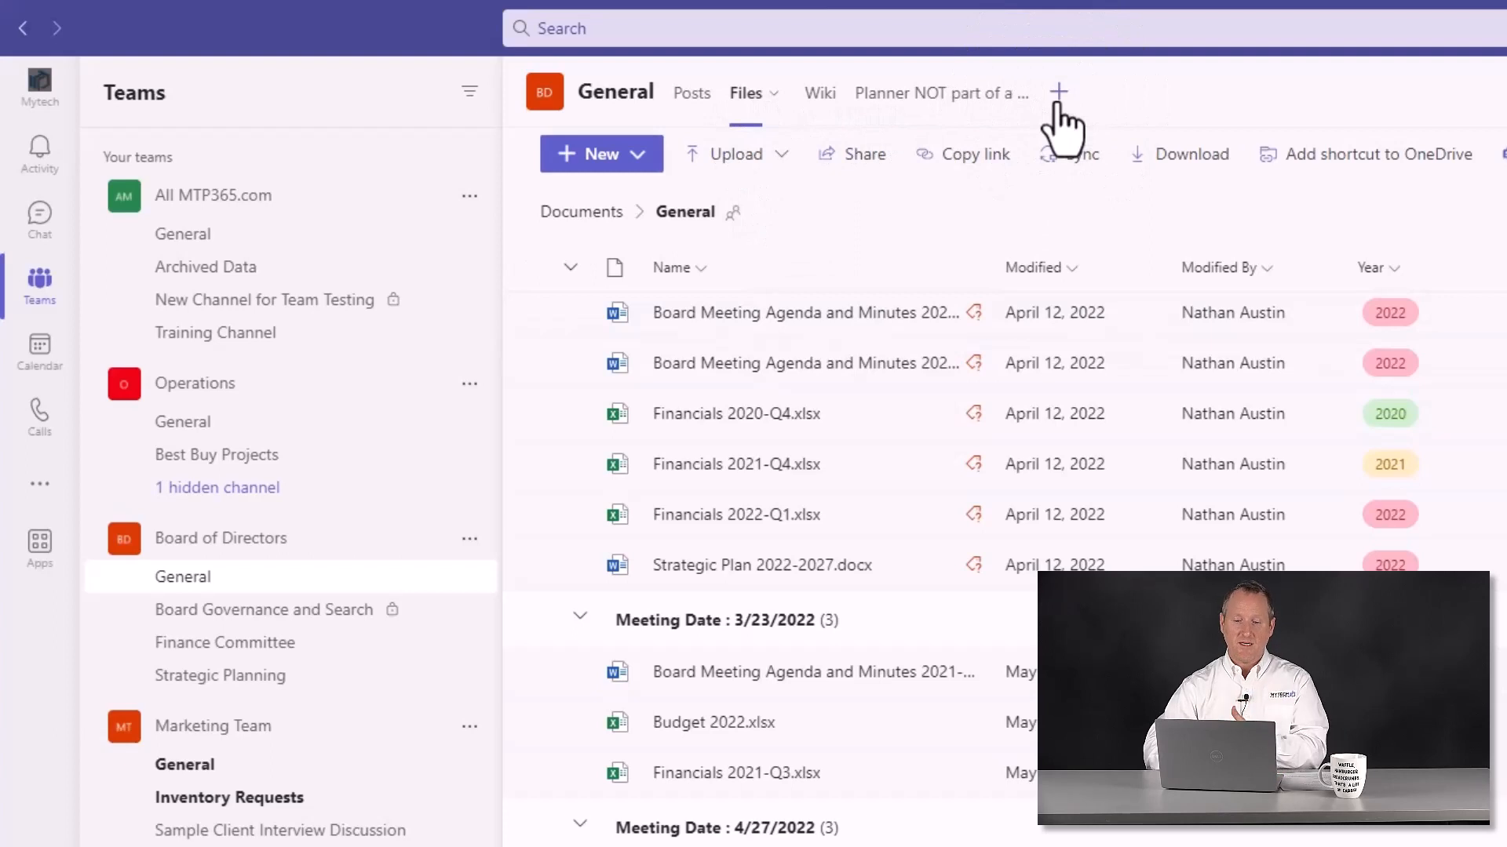
mouse_move(940, 92)
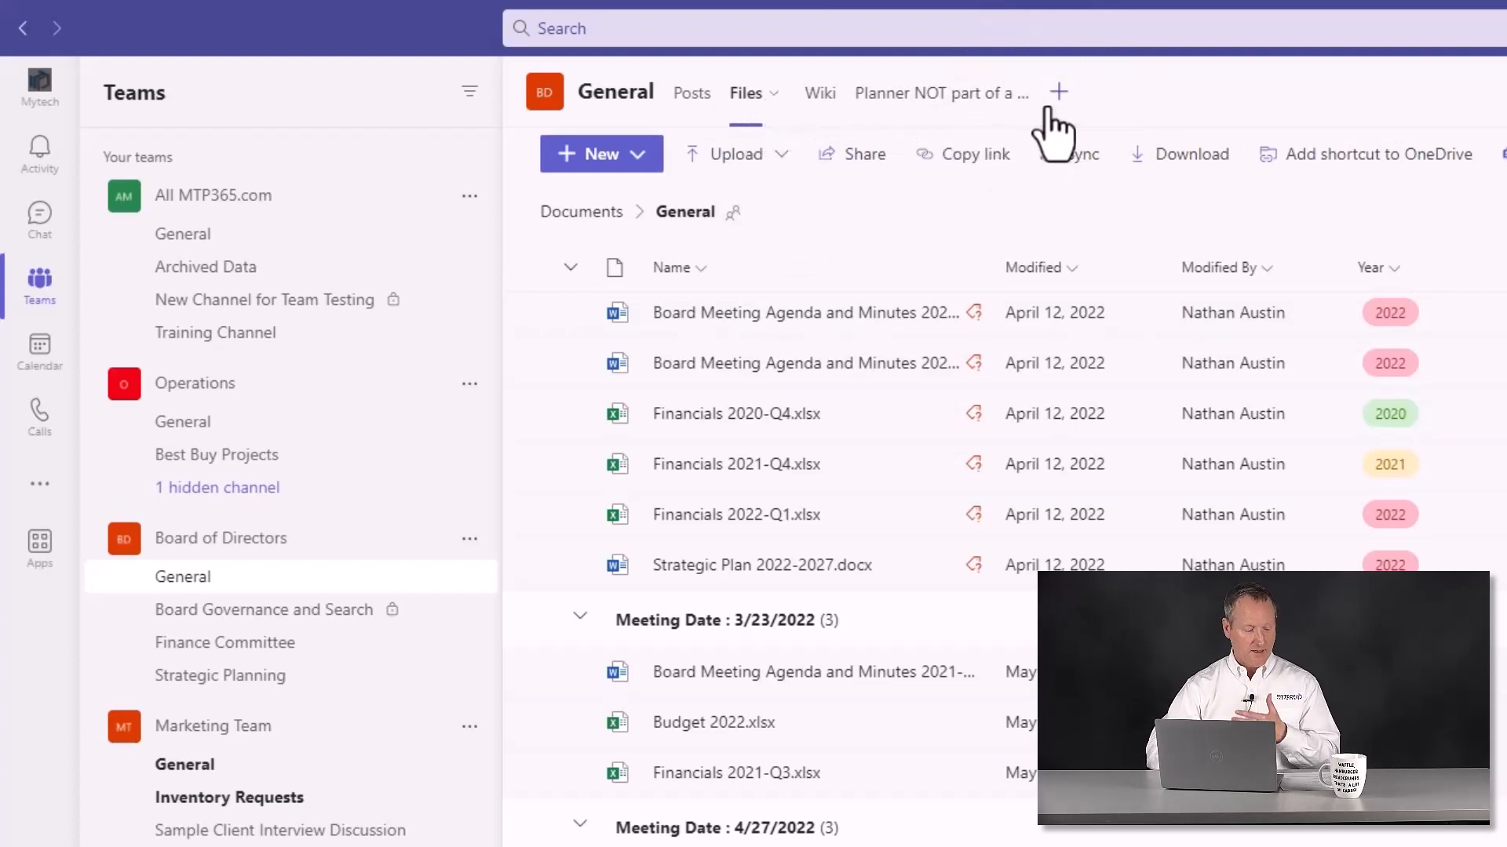
mouse_move(1058, 93)
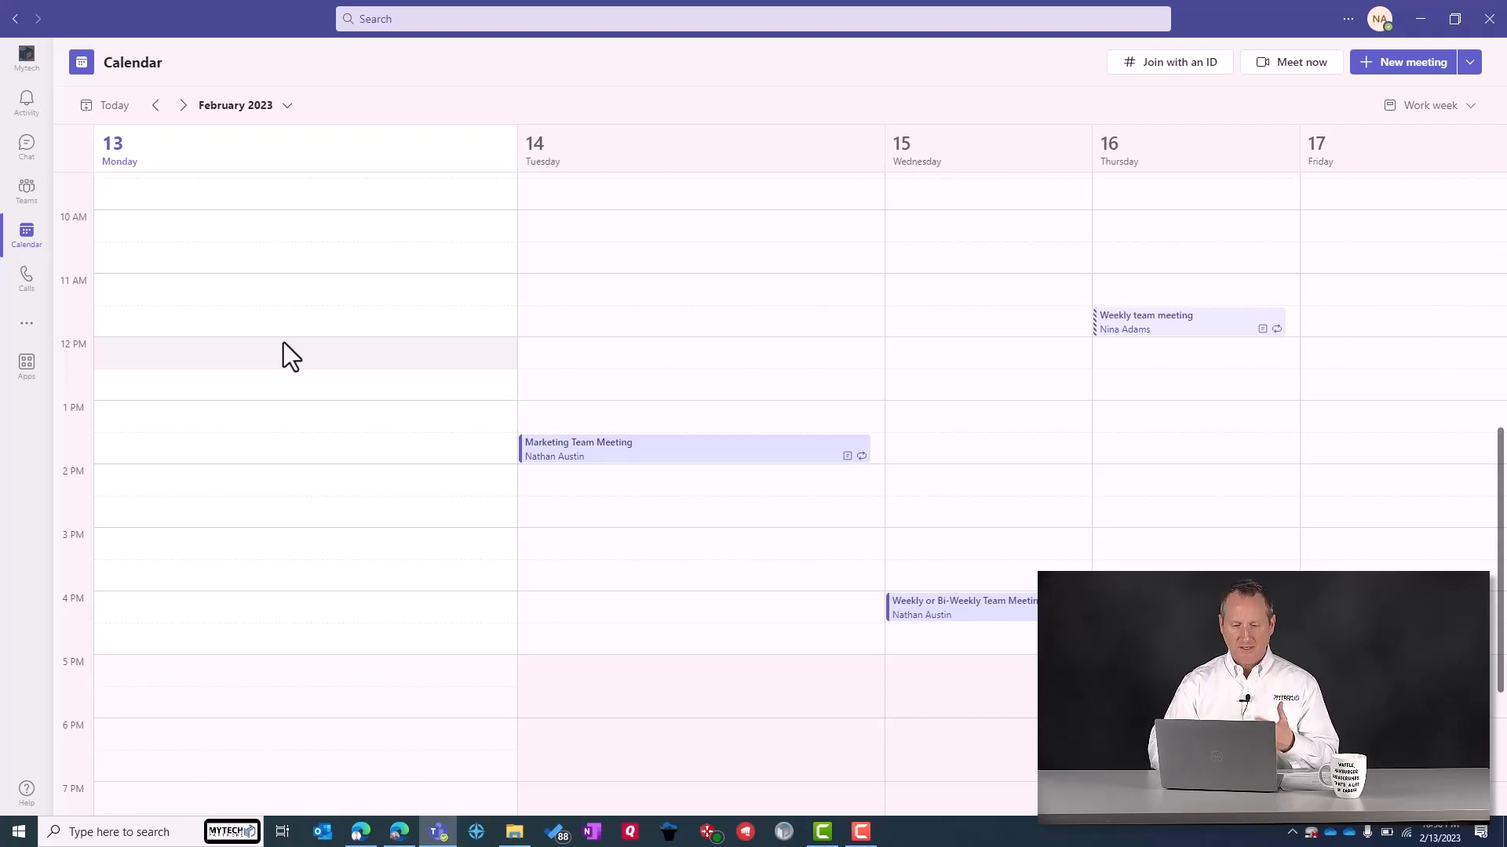
mouse_move(990, 314)
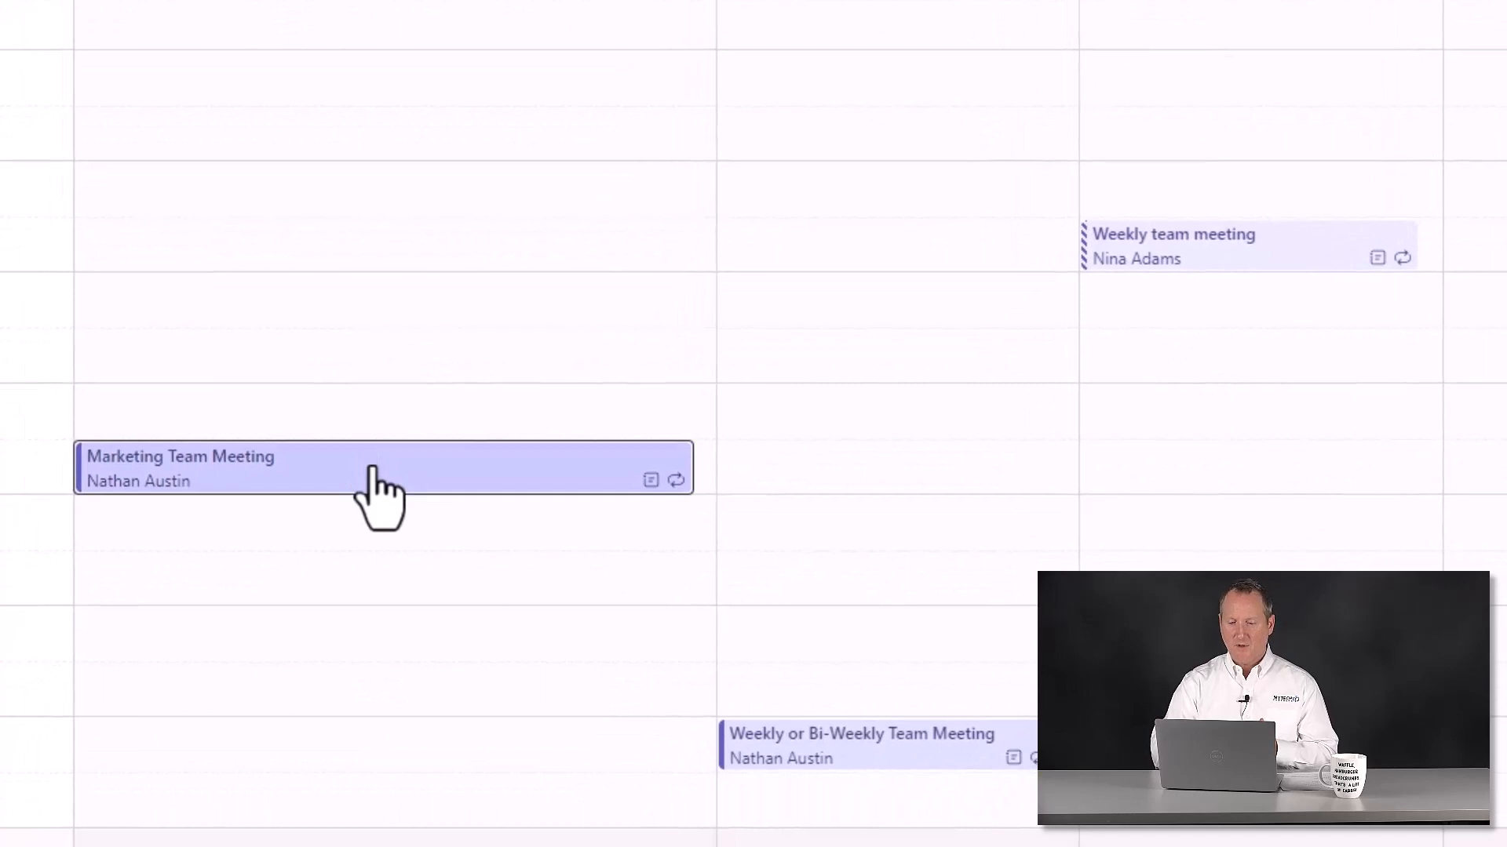
Open the preview card for Tuesday's Marketing Team Meeting in the calendar.
left_click(375, 470)
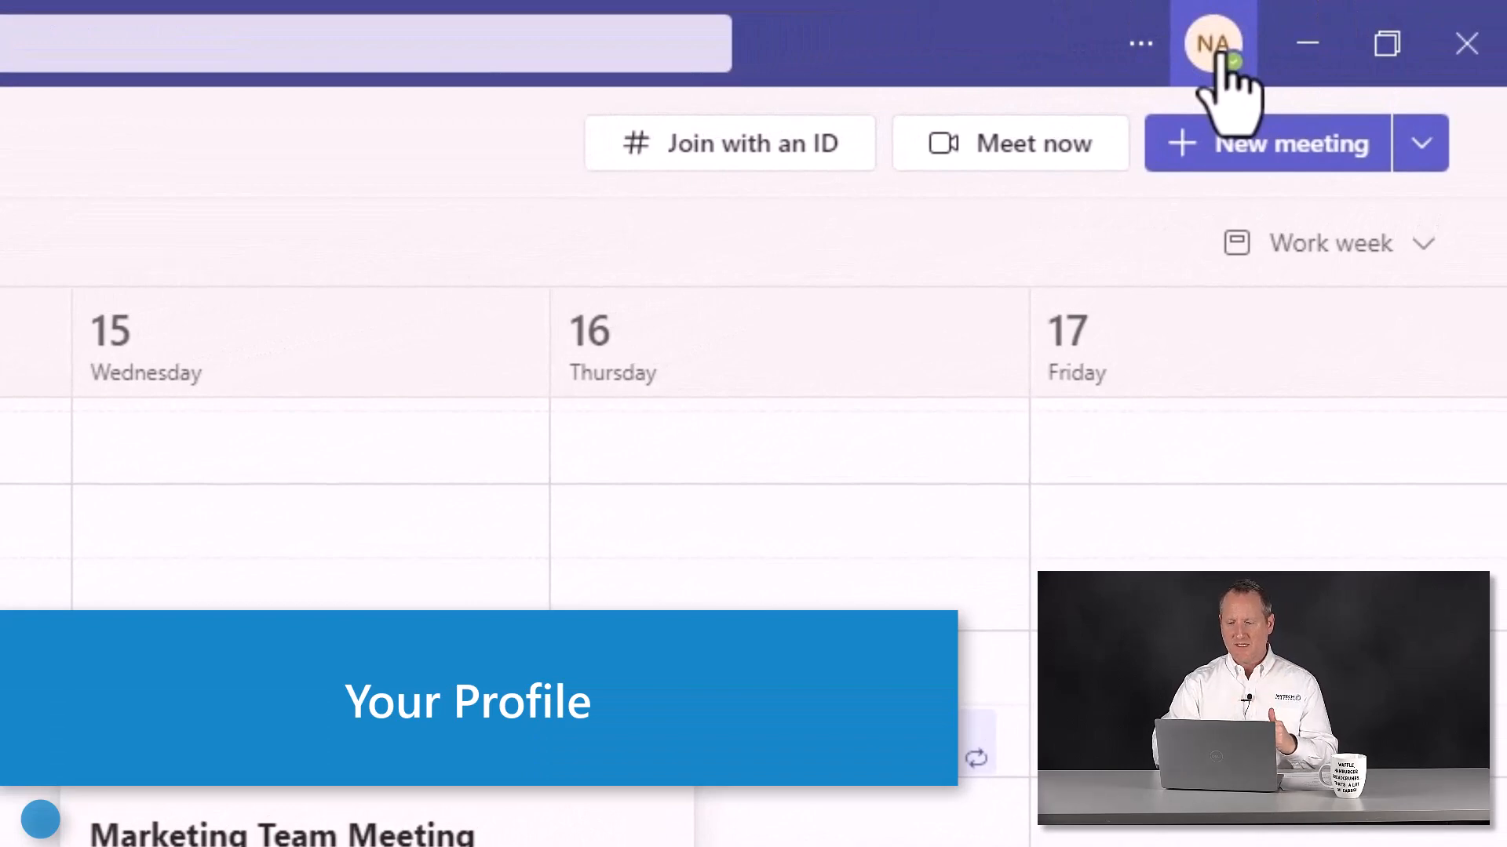
Open the profile menu from the top-right picture and show the presence status list.
left_click(1212, 43)
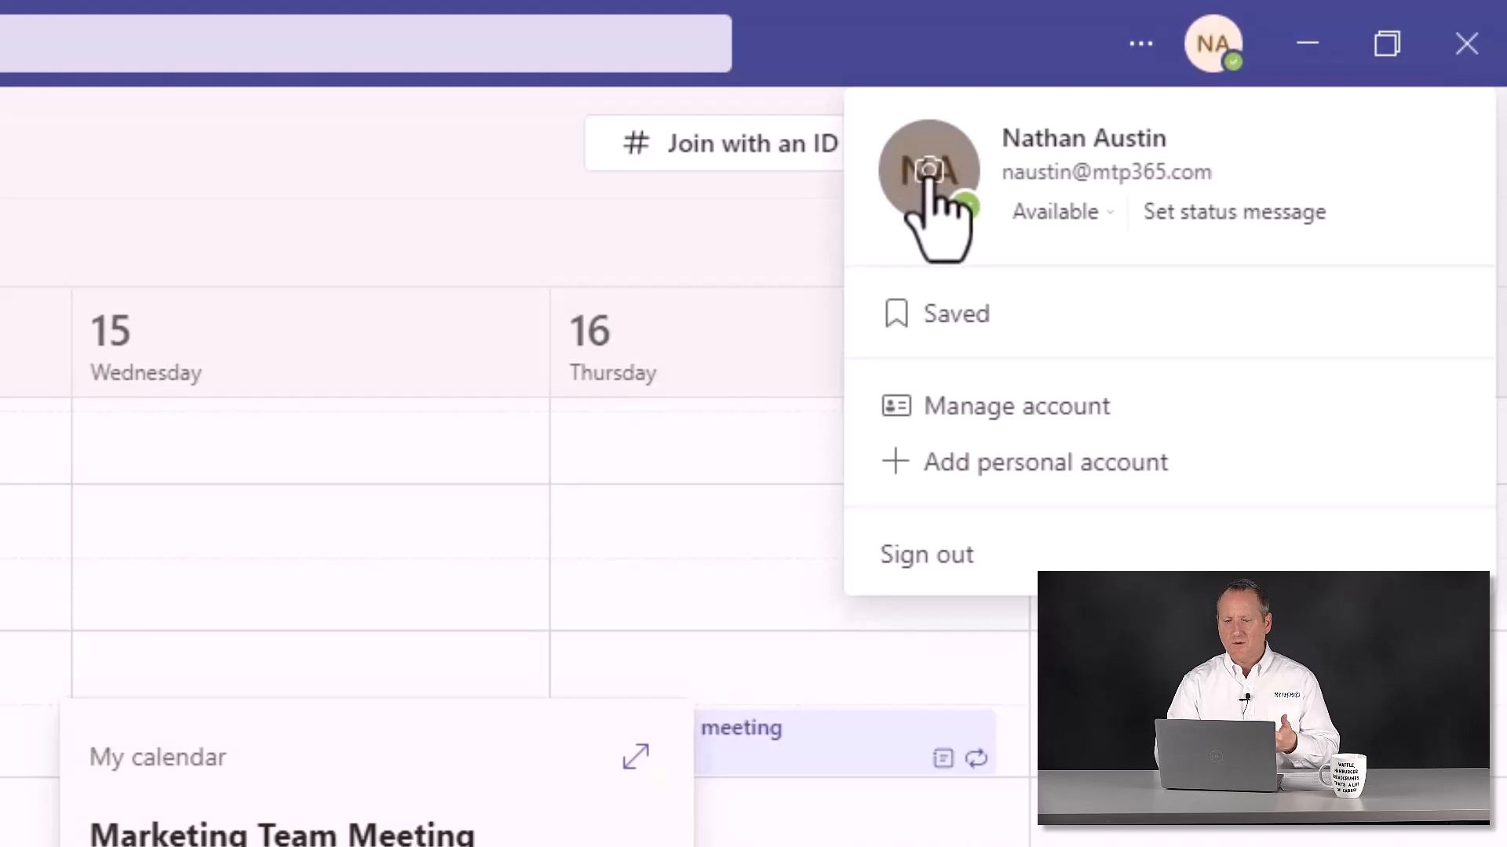
mouse_move(980, 241)
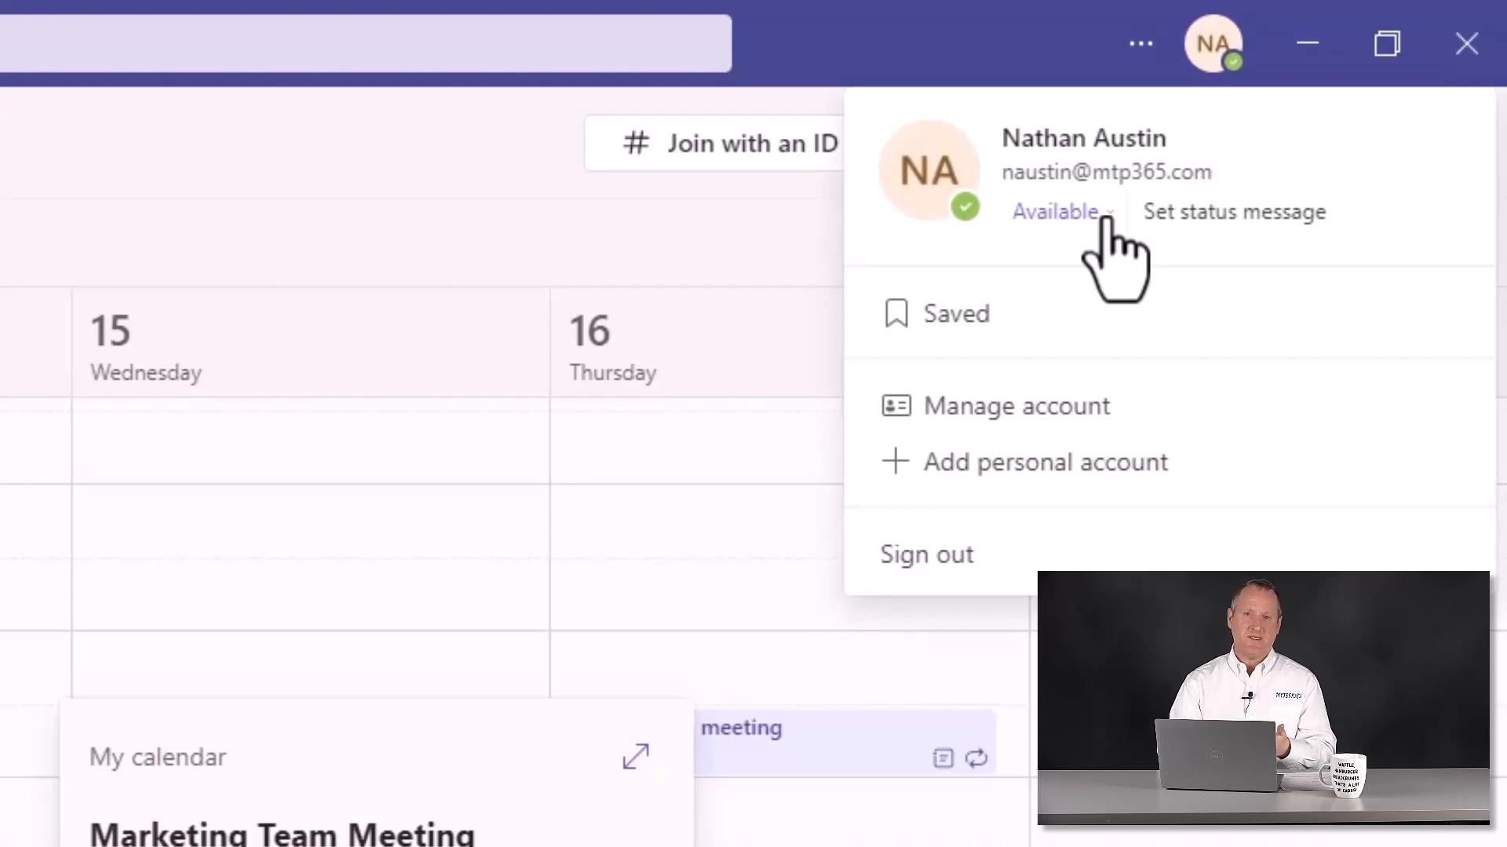
left_click(1053, 211)
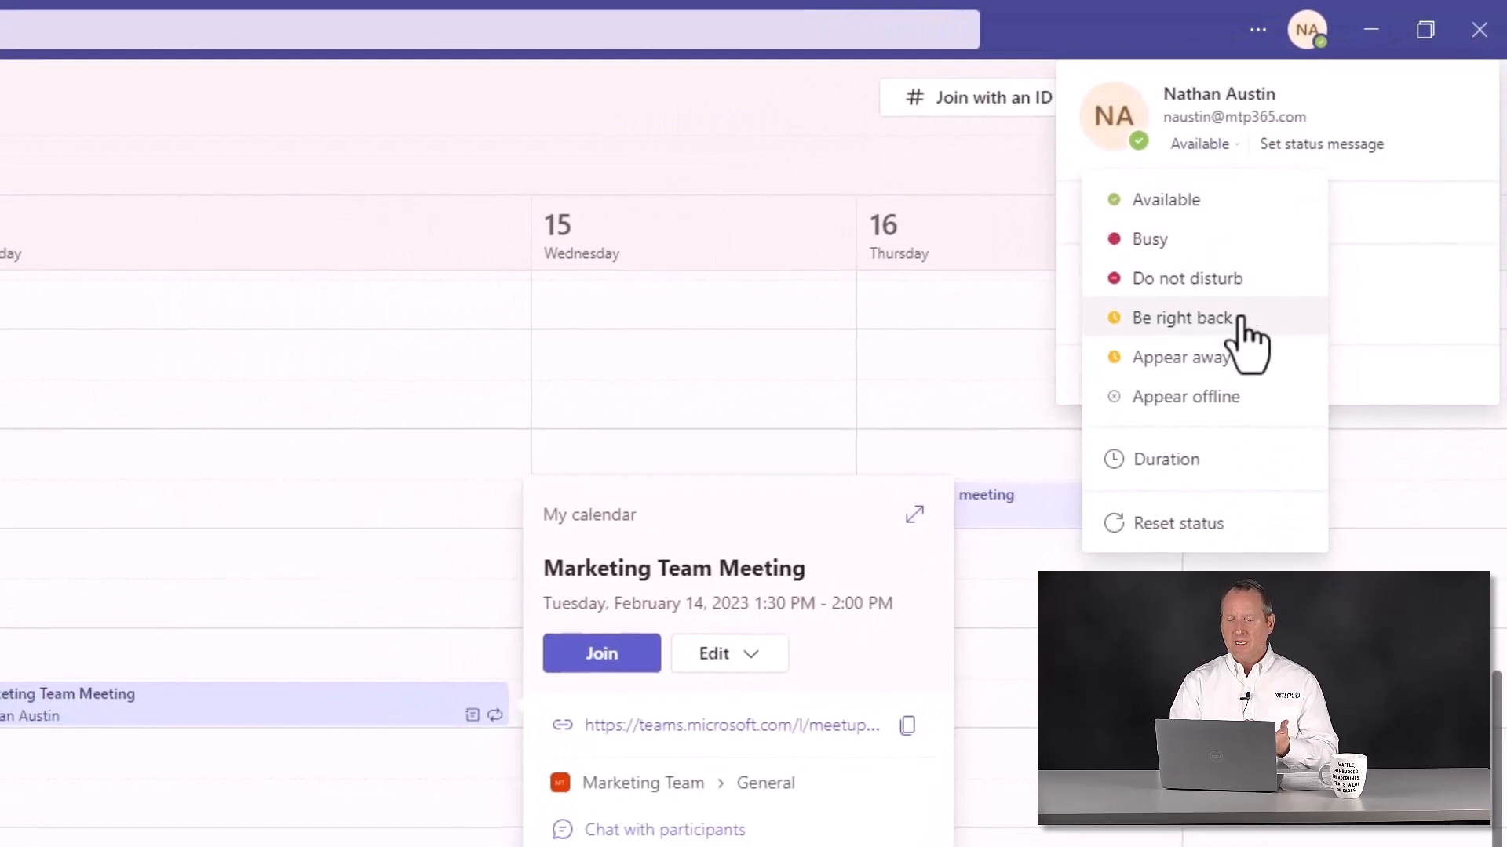
mouse_move(1163, 459)
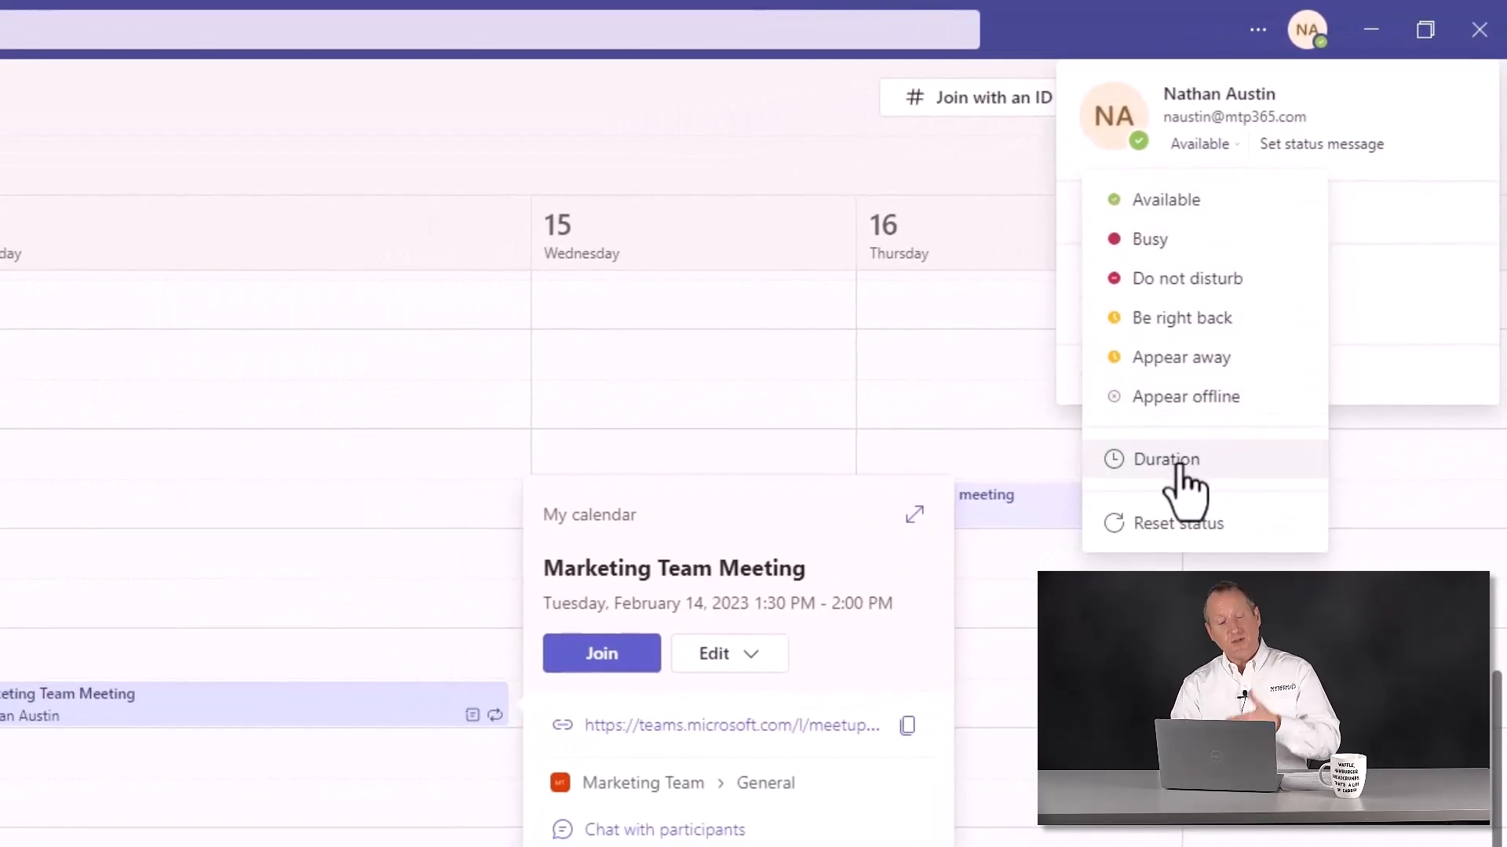
mouse_move(1201, 538)
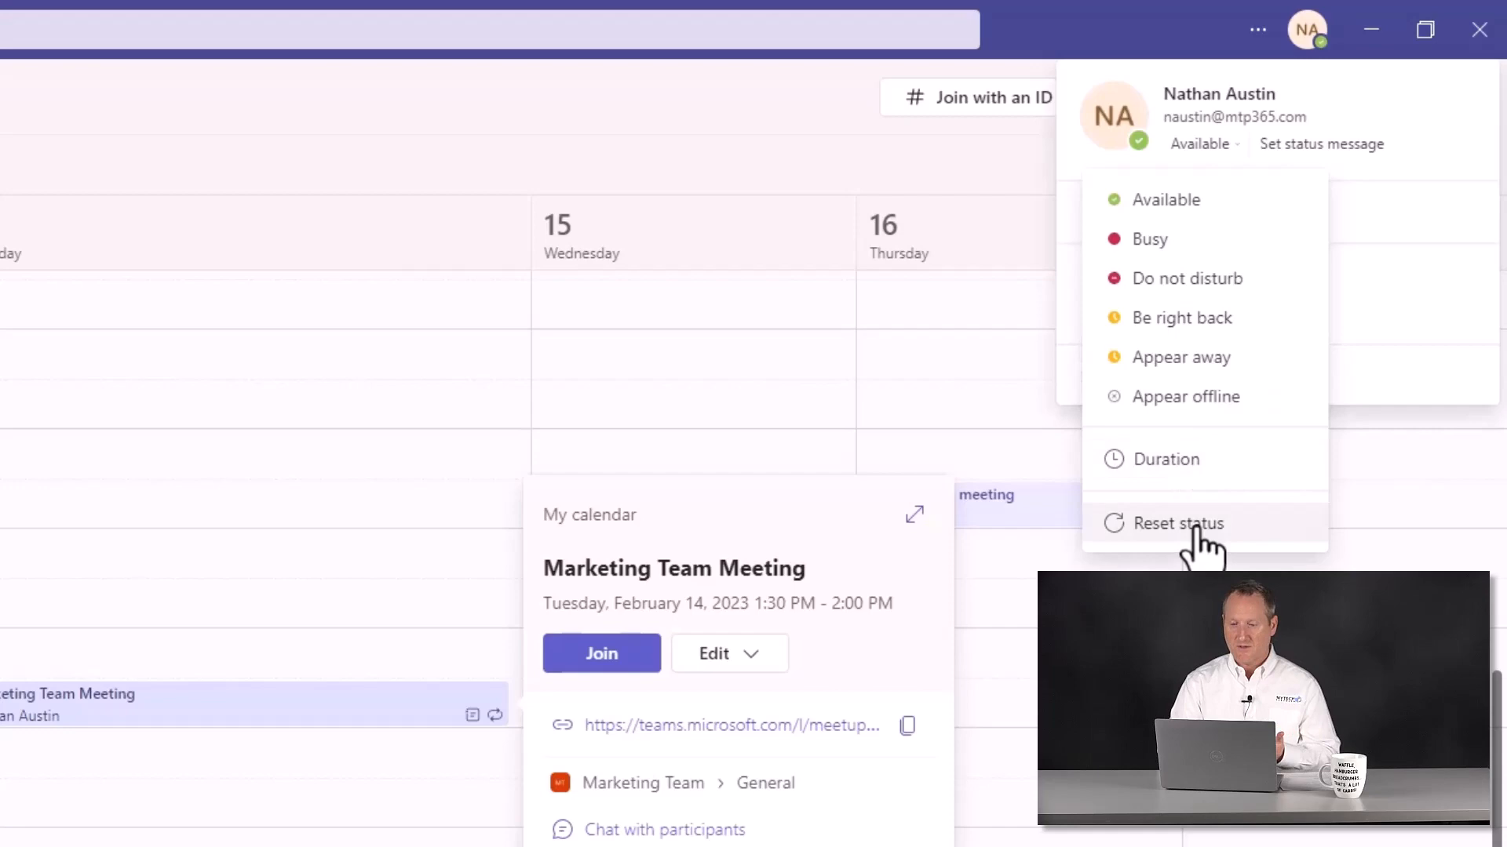
mouse_move(1305, 38)
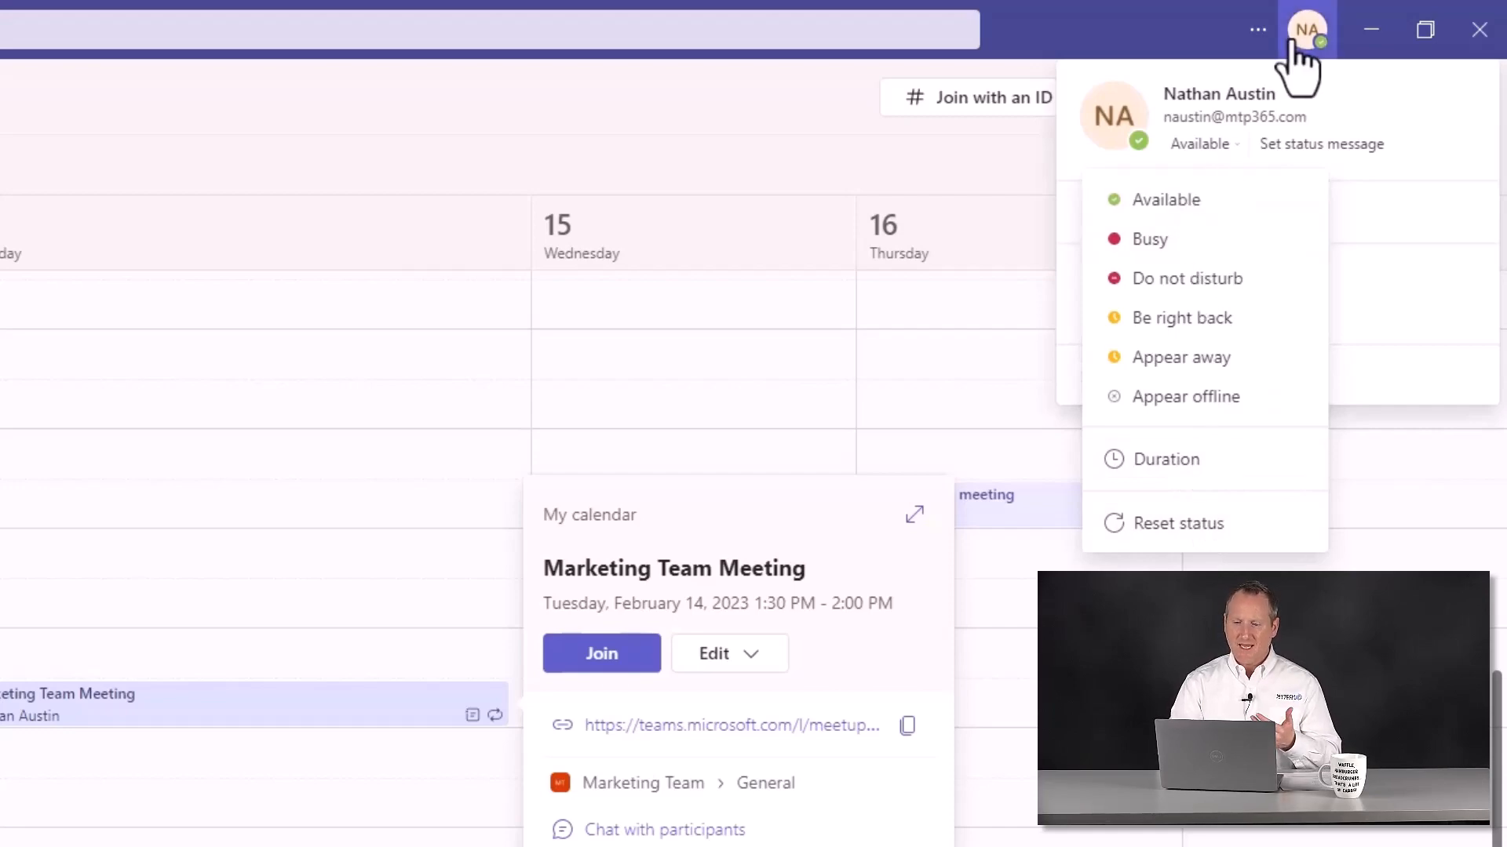